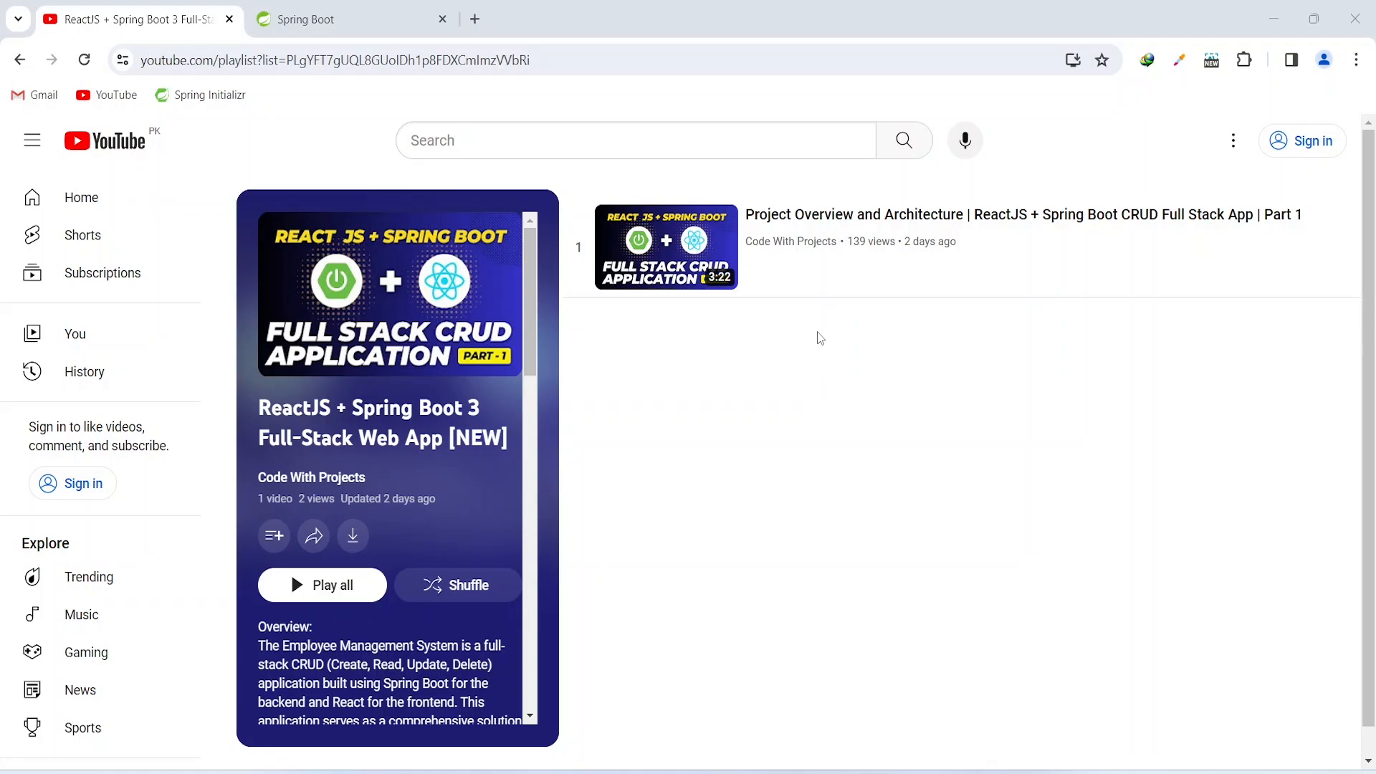
pyautogui.moveTo(819, 343)
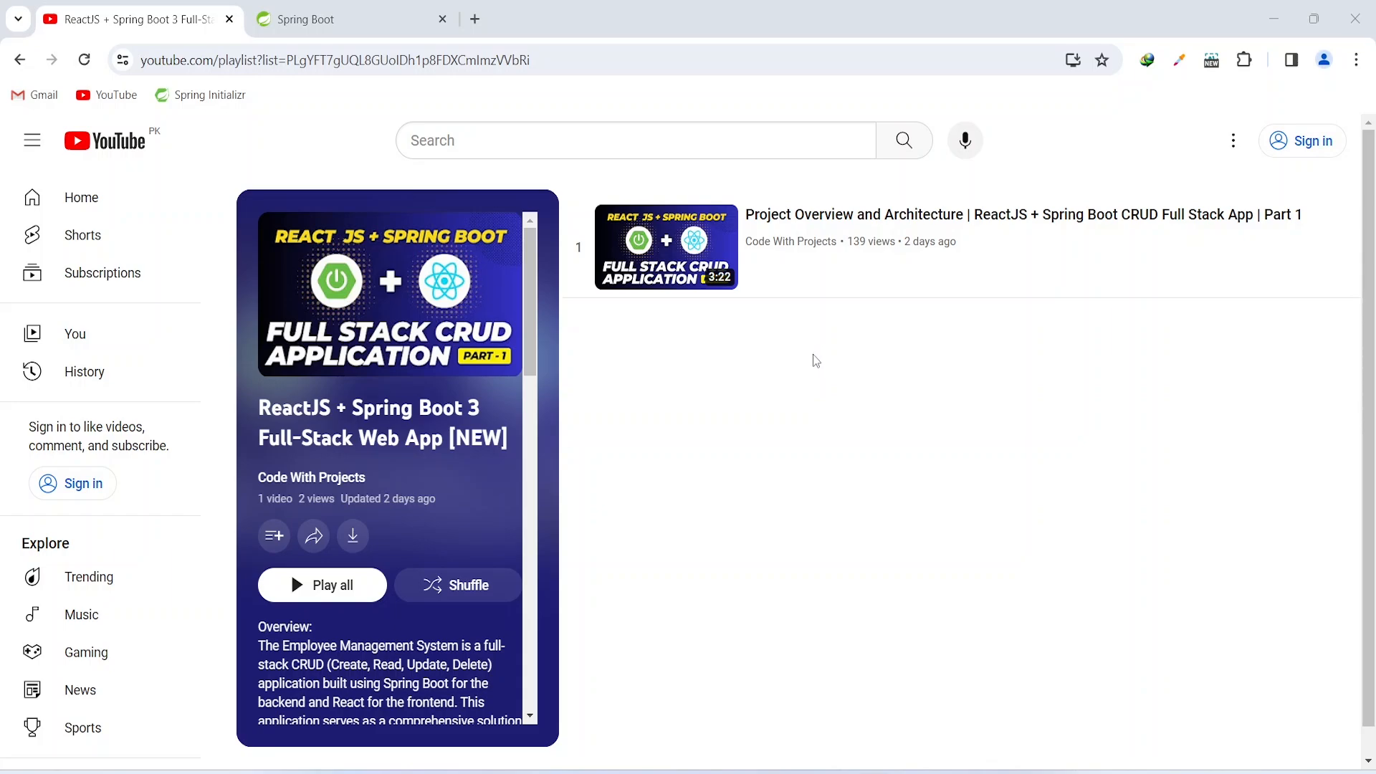
pyautogui.moveTo(823, 308)
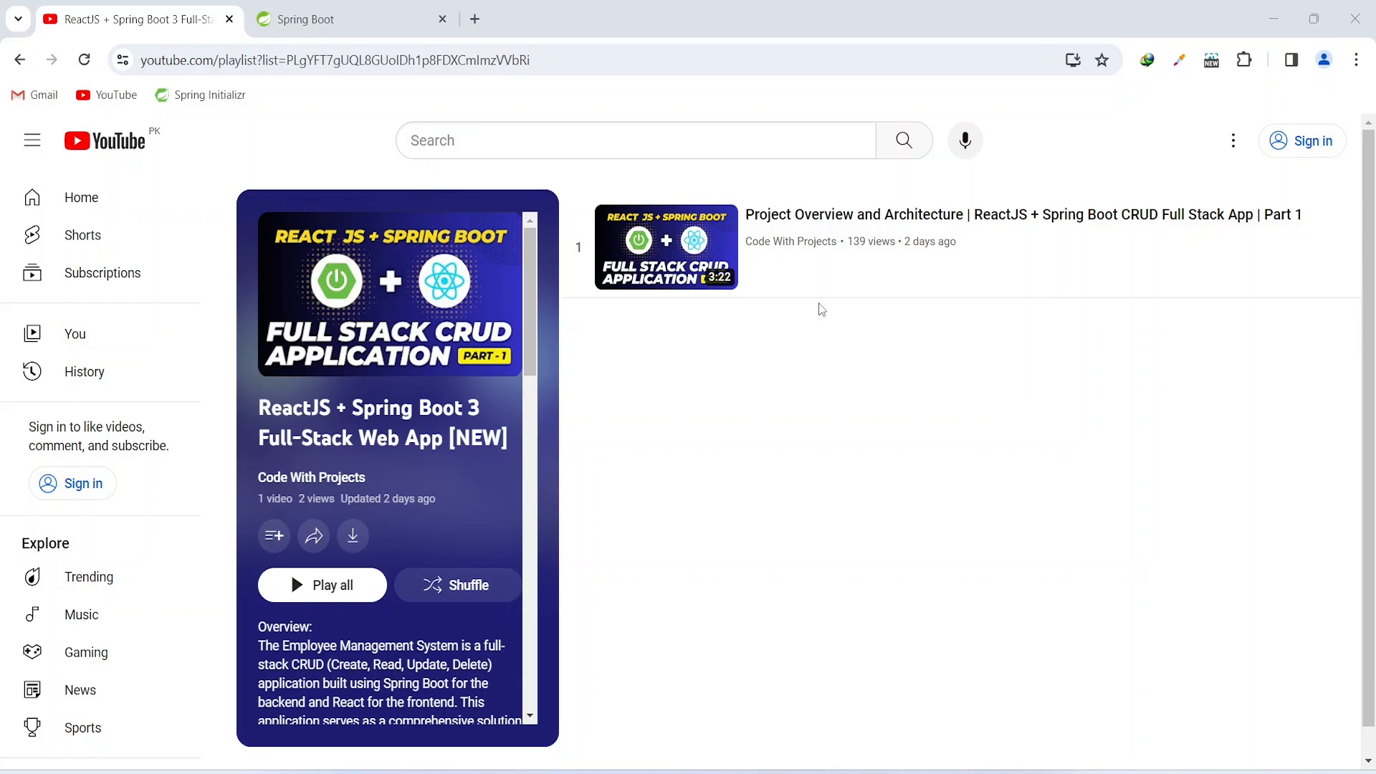
# Step: Open the Spring Quickstart Guide from the Spring Boot page's Getting Started section
pyautogui.click(322, 19)
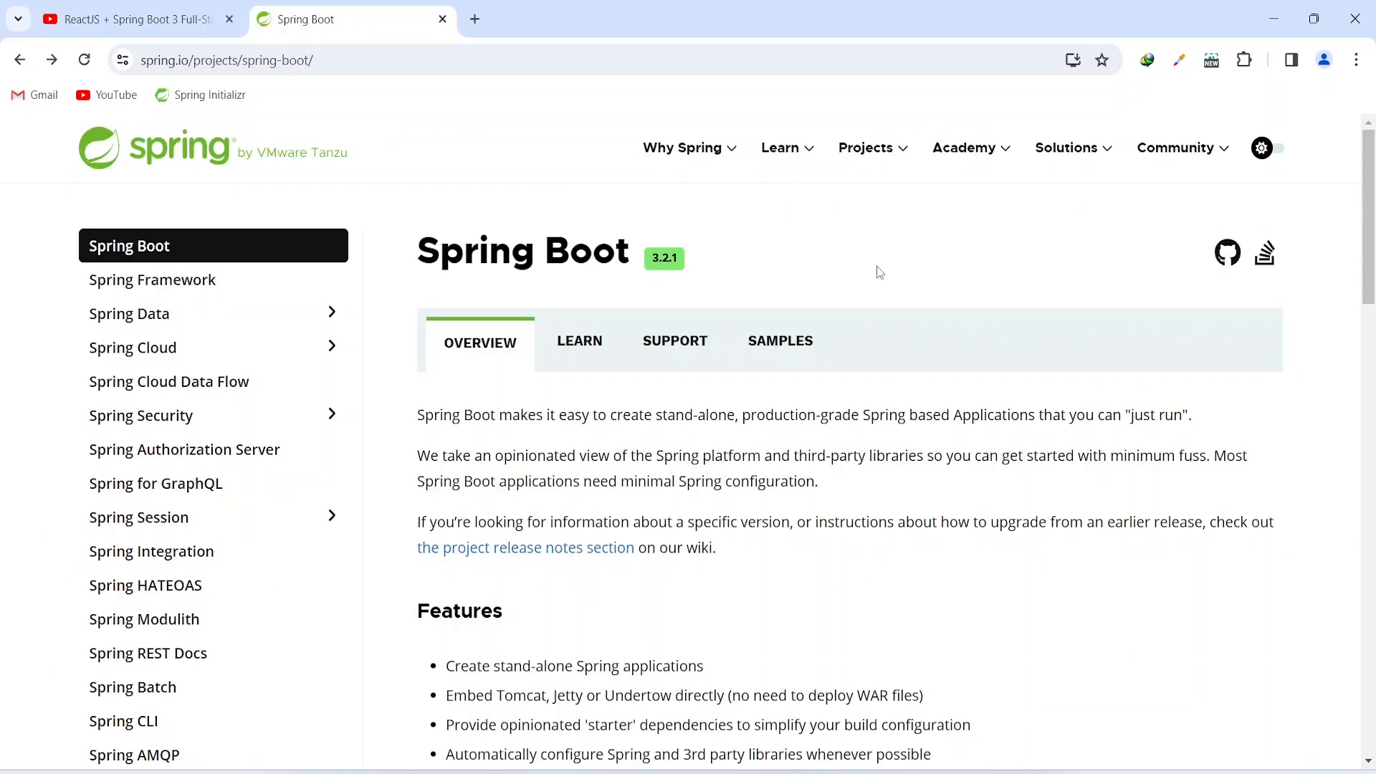
pyautogui.scroll(-3)
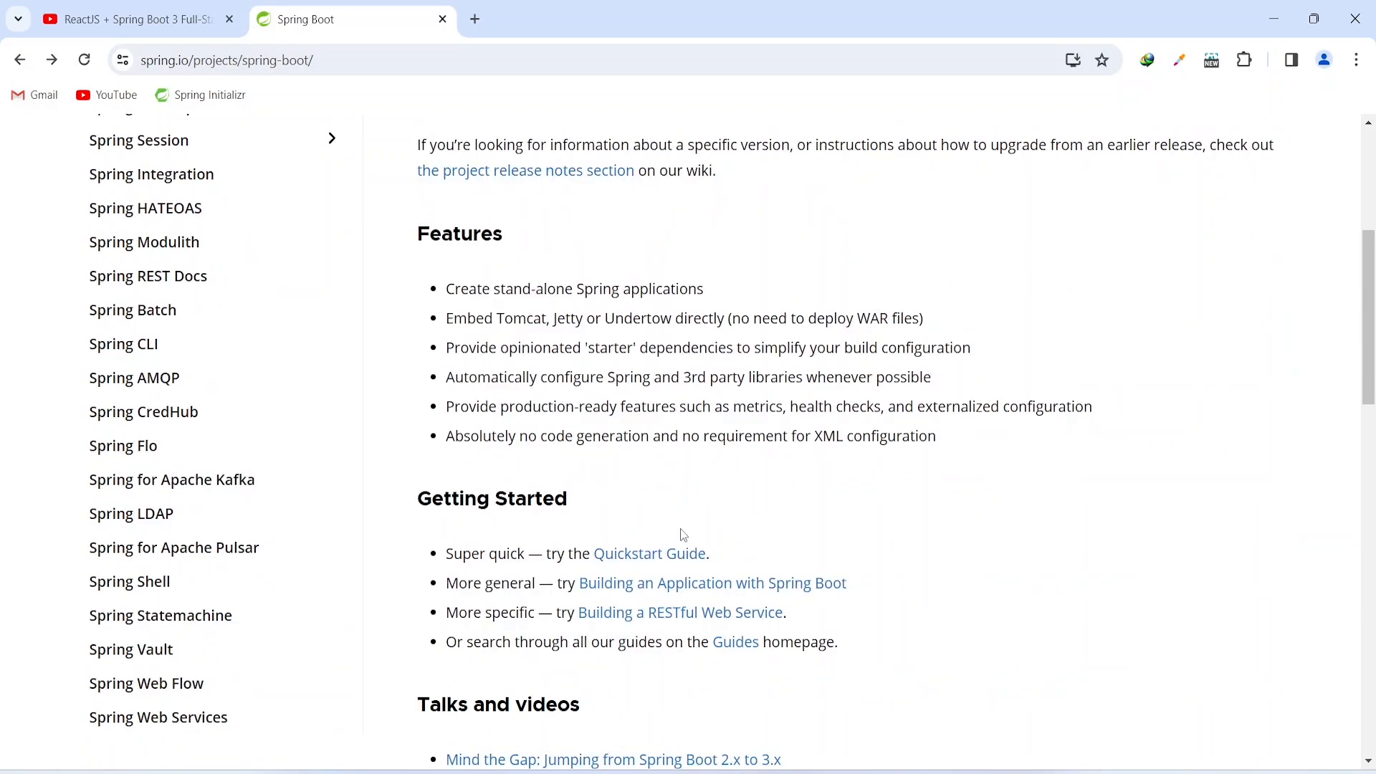
pyautogui.moveTo(658, 557)
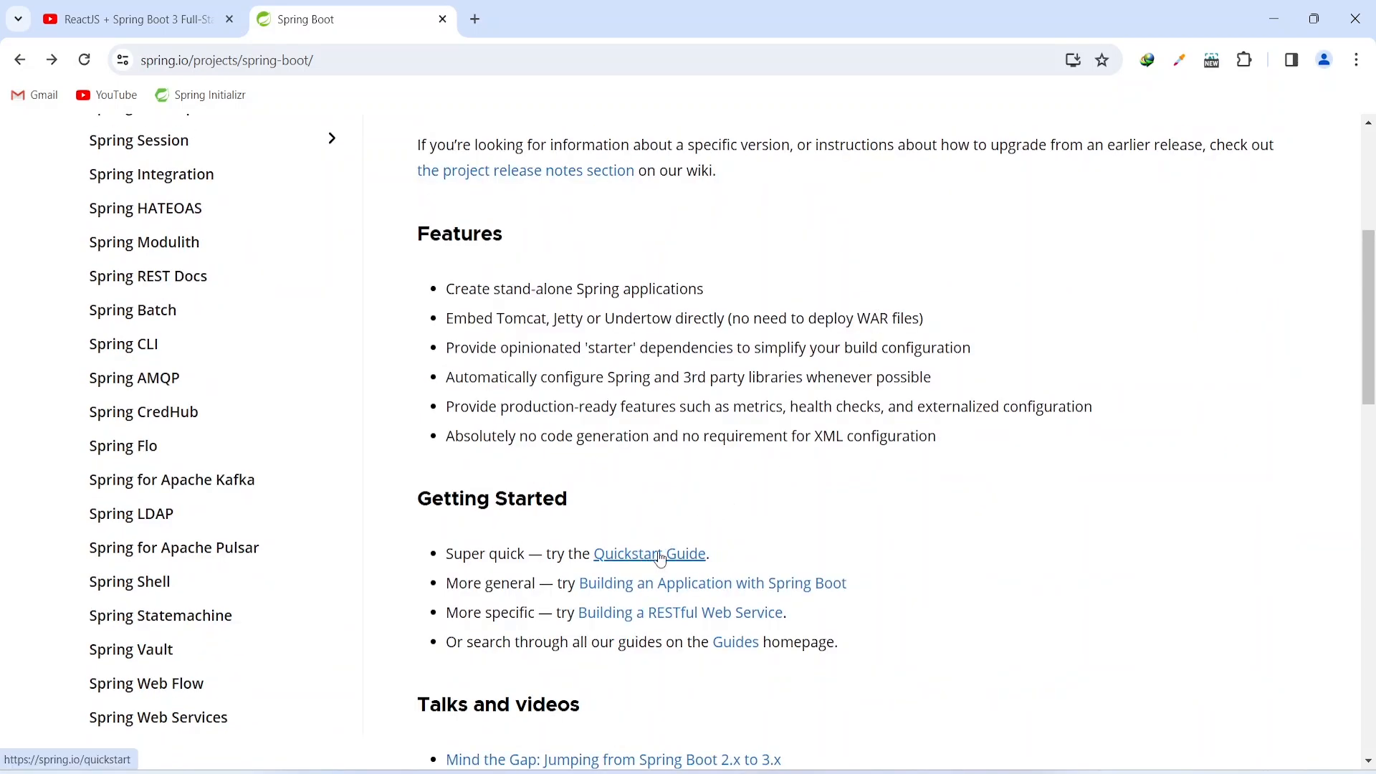
pyautogui.click(650, 554)
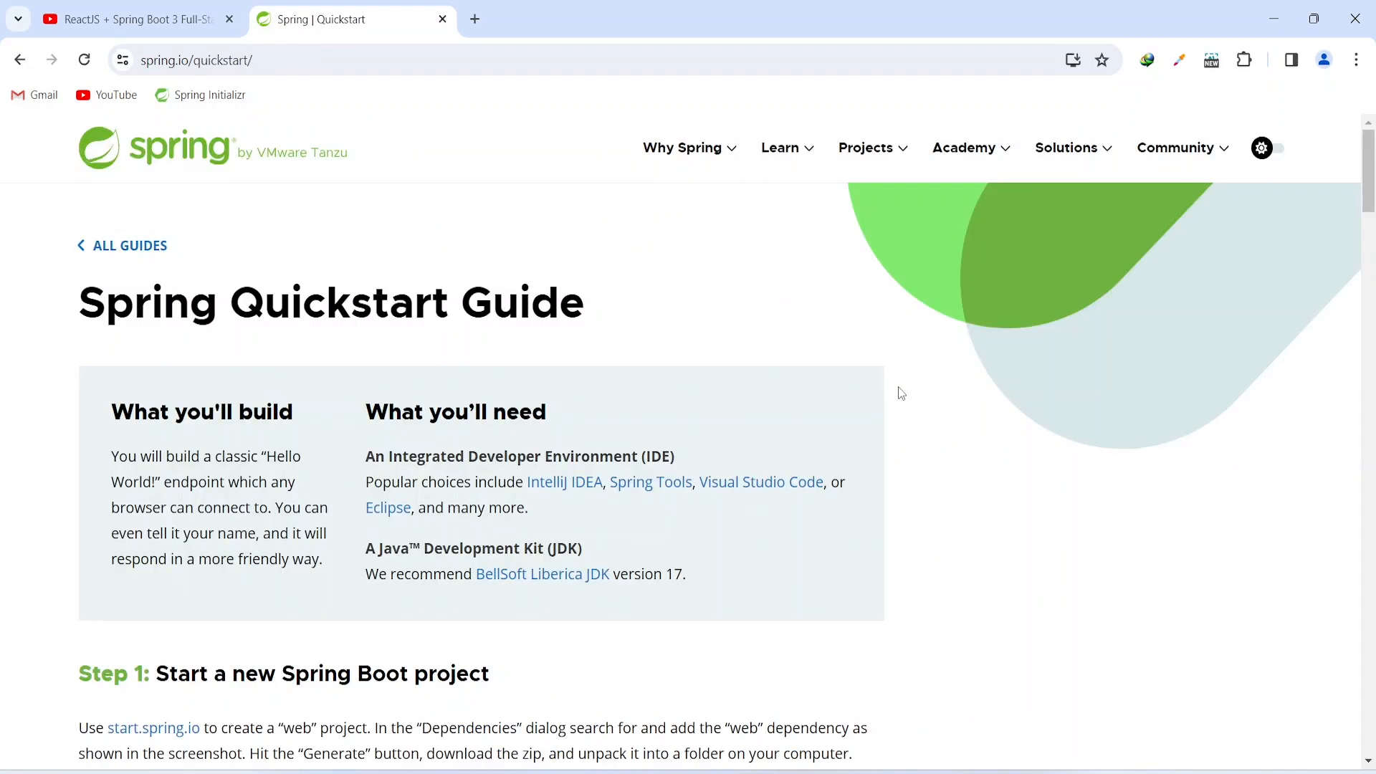
pyautogui.scroll(-3)
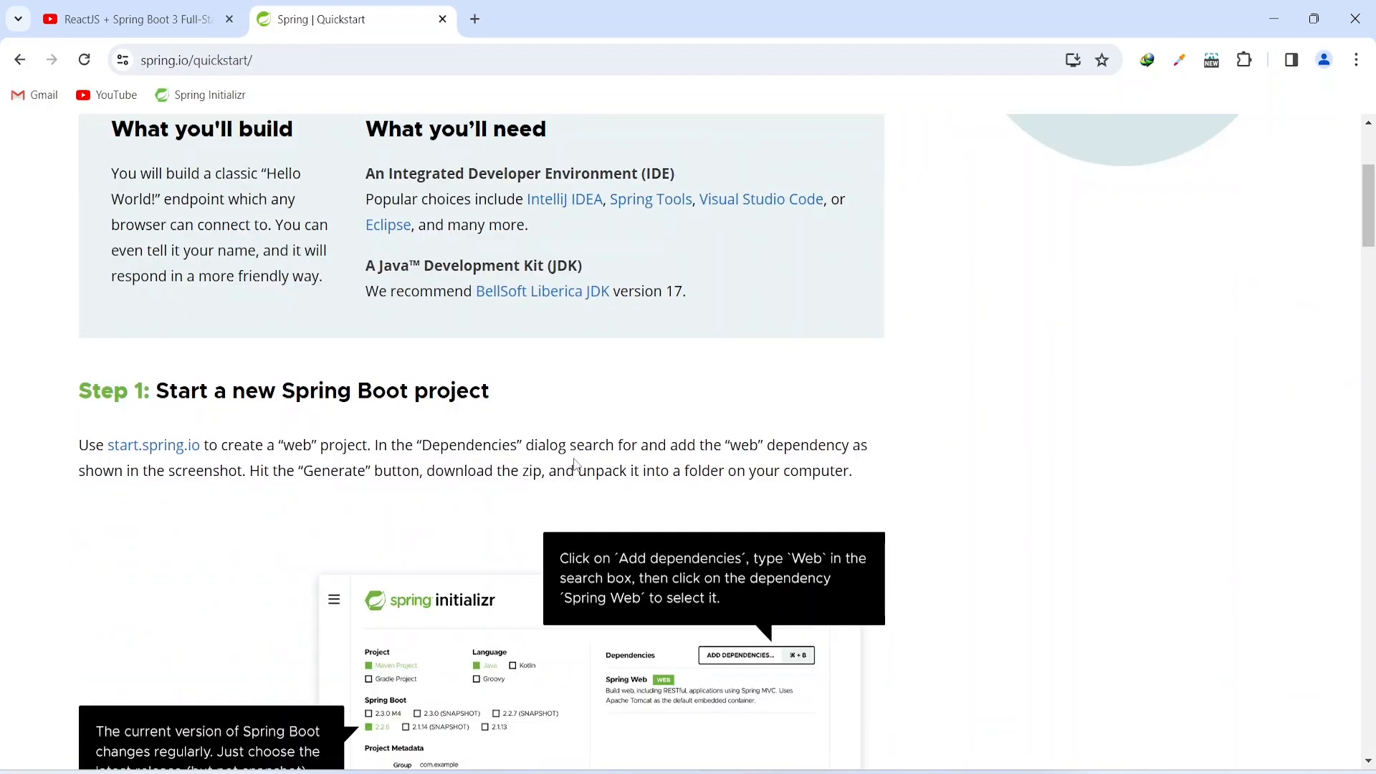
pyautogui.moveTo(268, 452)
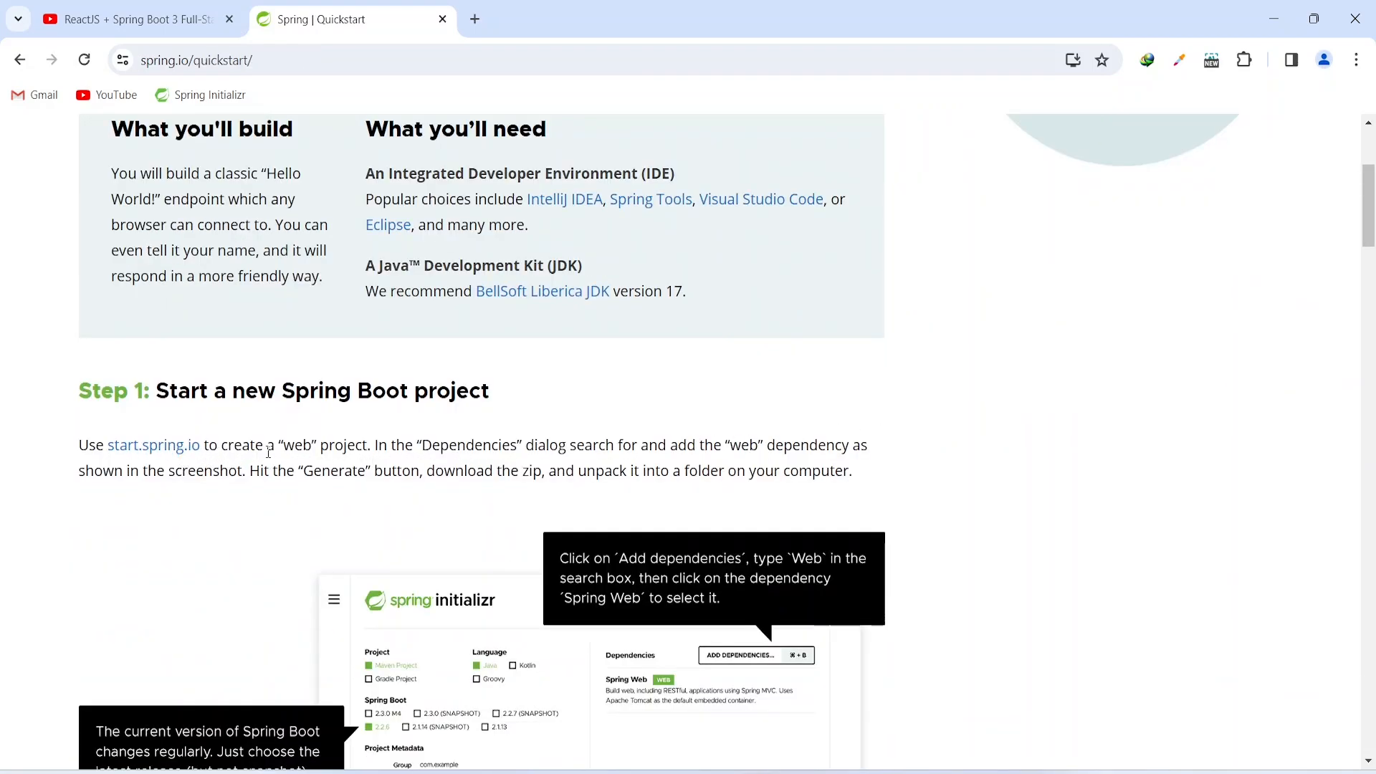
pyautogui.moveTo(184, 455)
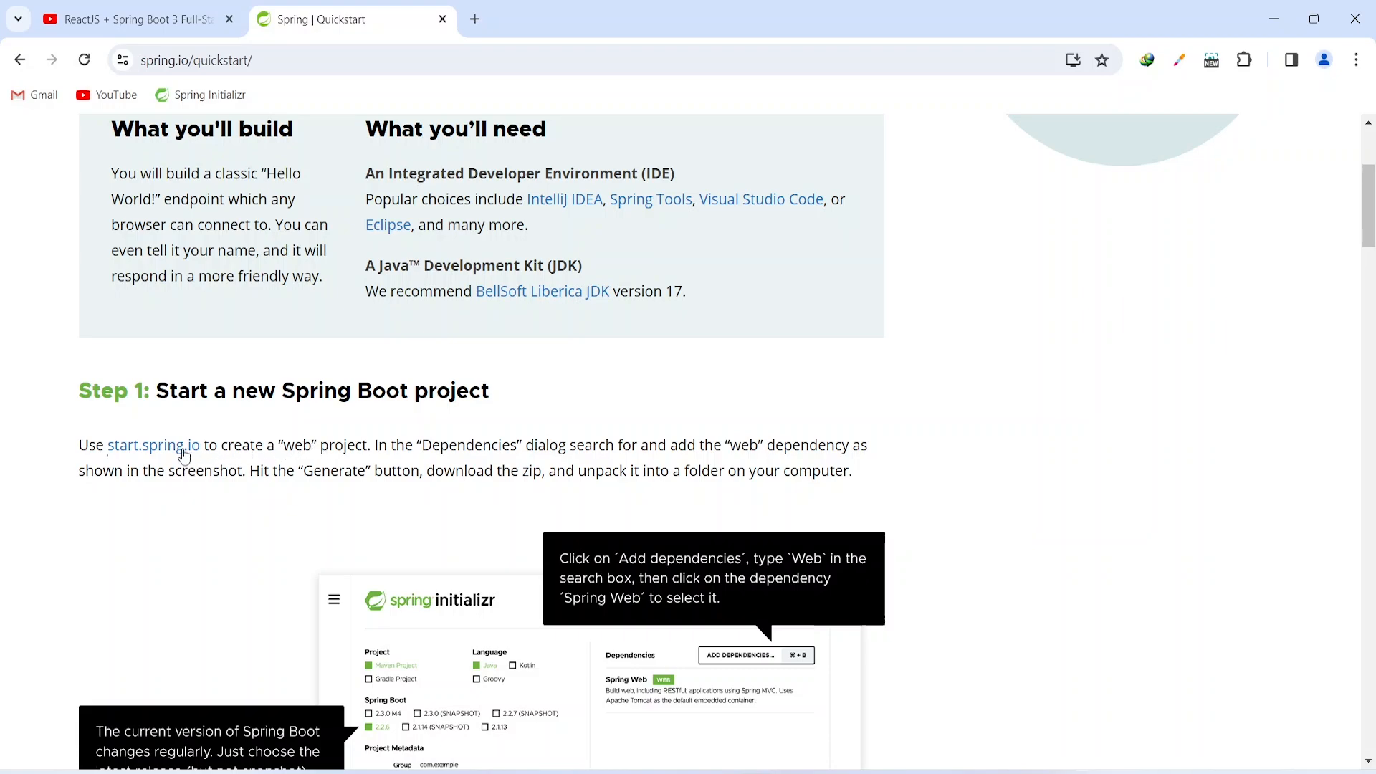
pyautogui.moveTo(163, 453)
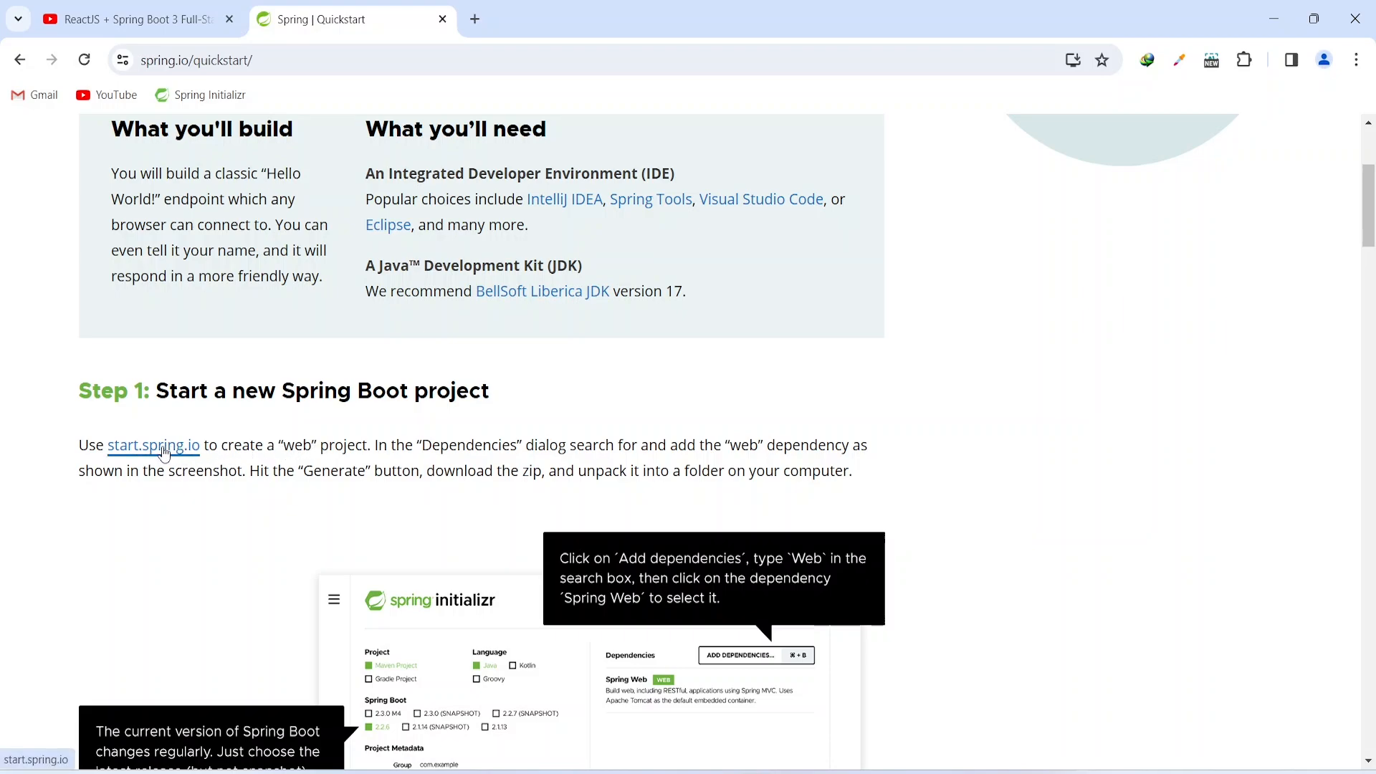
# Step: Open start.spring.io and choose Maven, keeping Java and Spring Boot 3.2.1
pyautogui.click(153, 445)
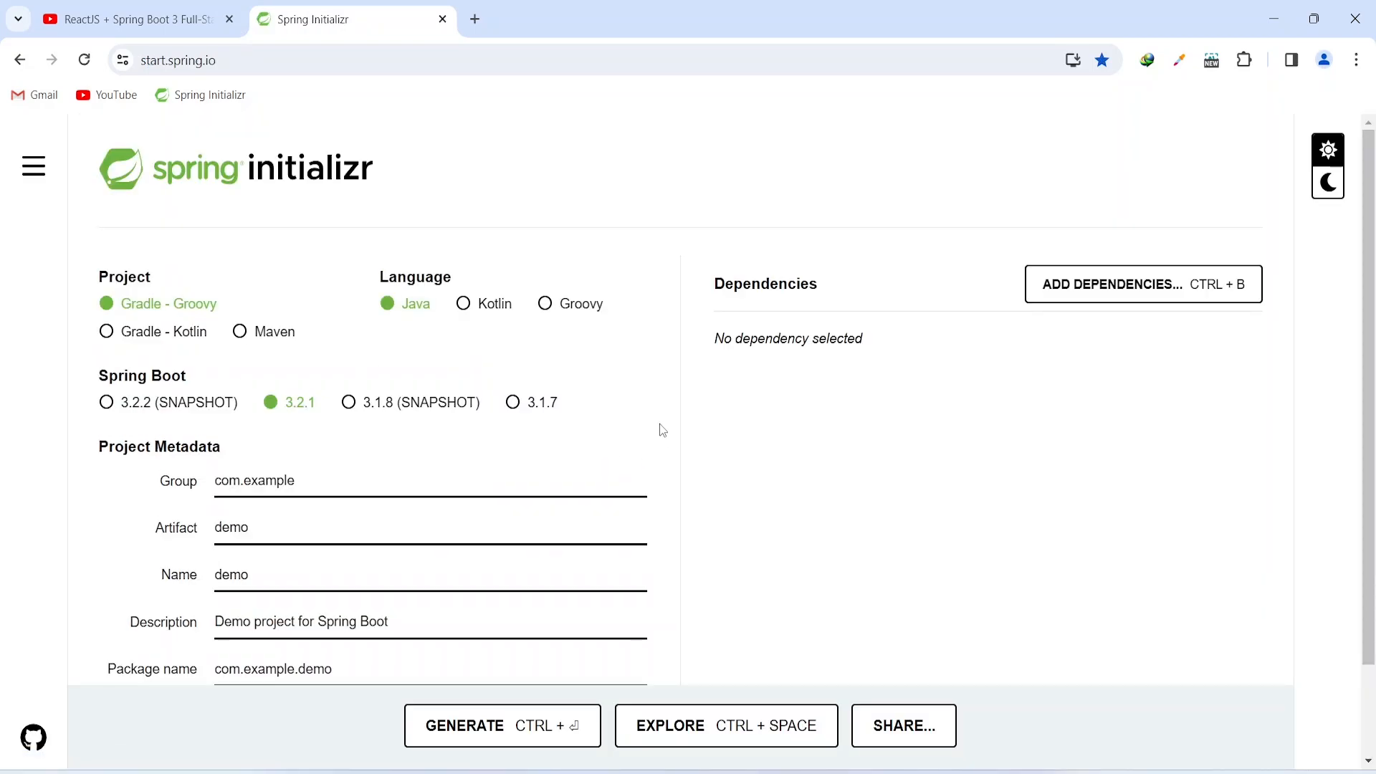
pyautogui.moveTo(328, 370)
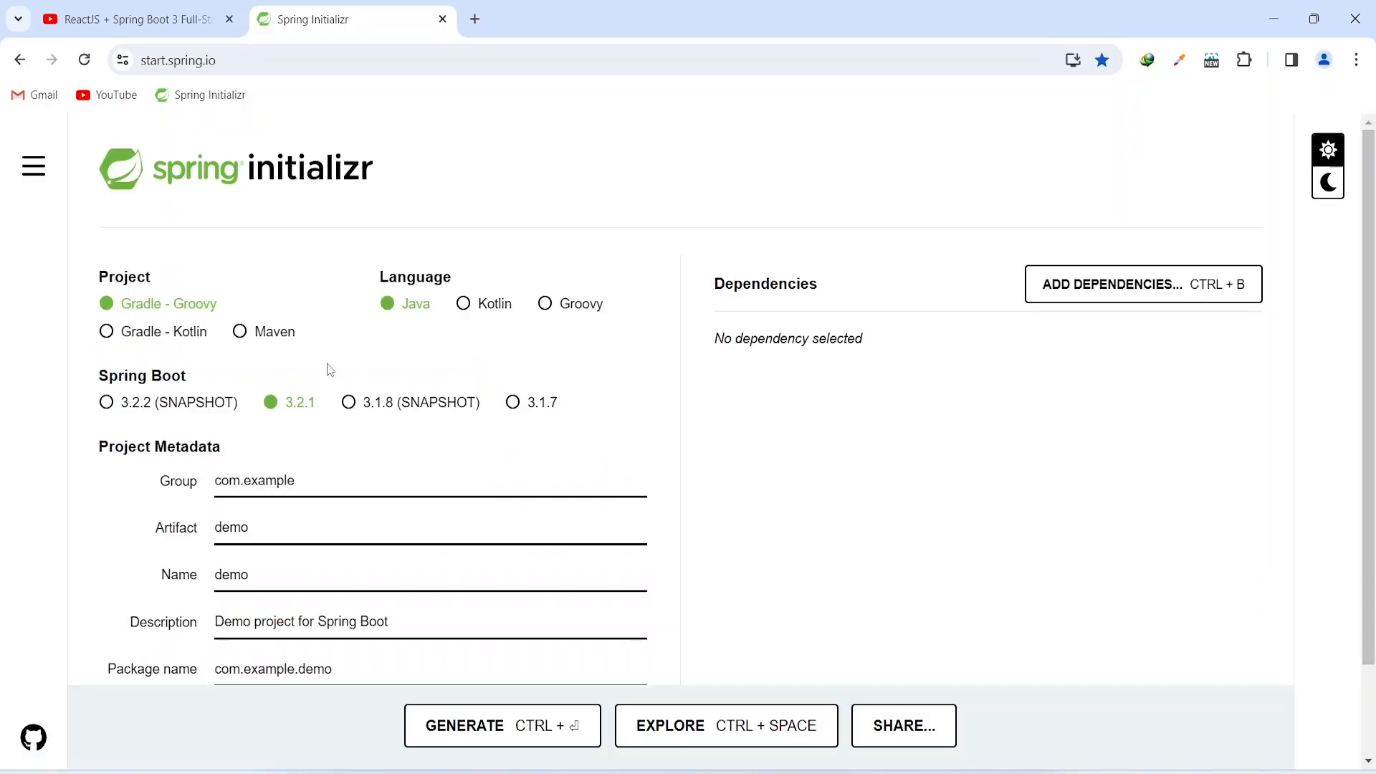
pyautogui.moveTo(243, 349)
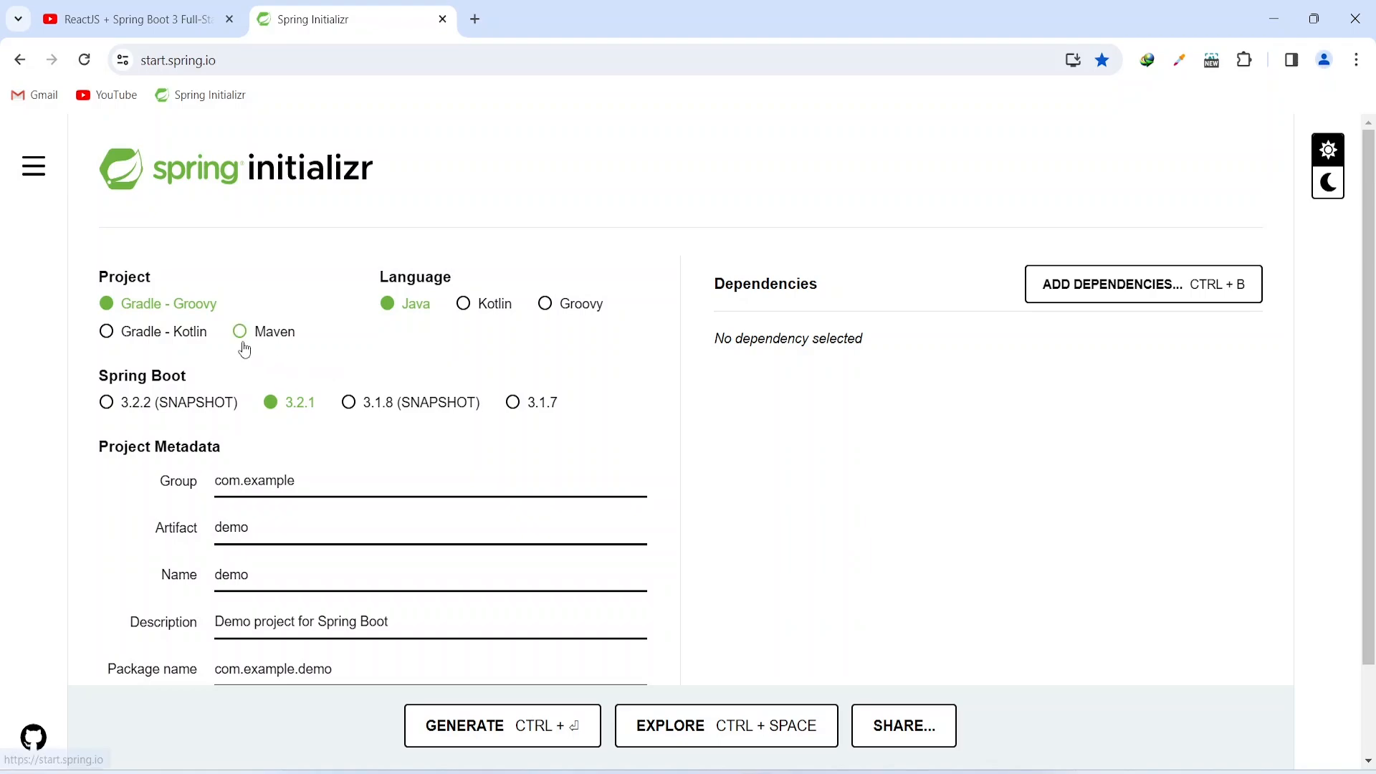
pyautogui.click(240, 331)
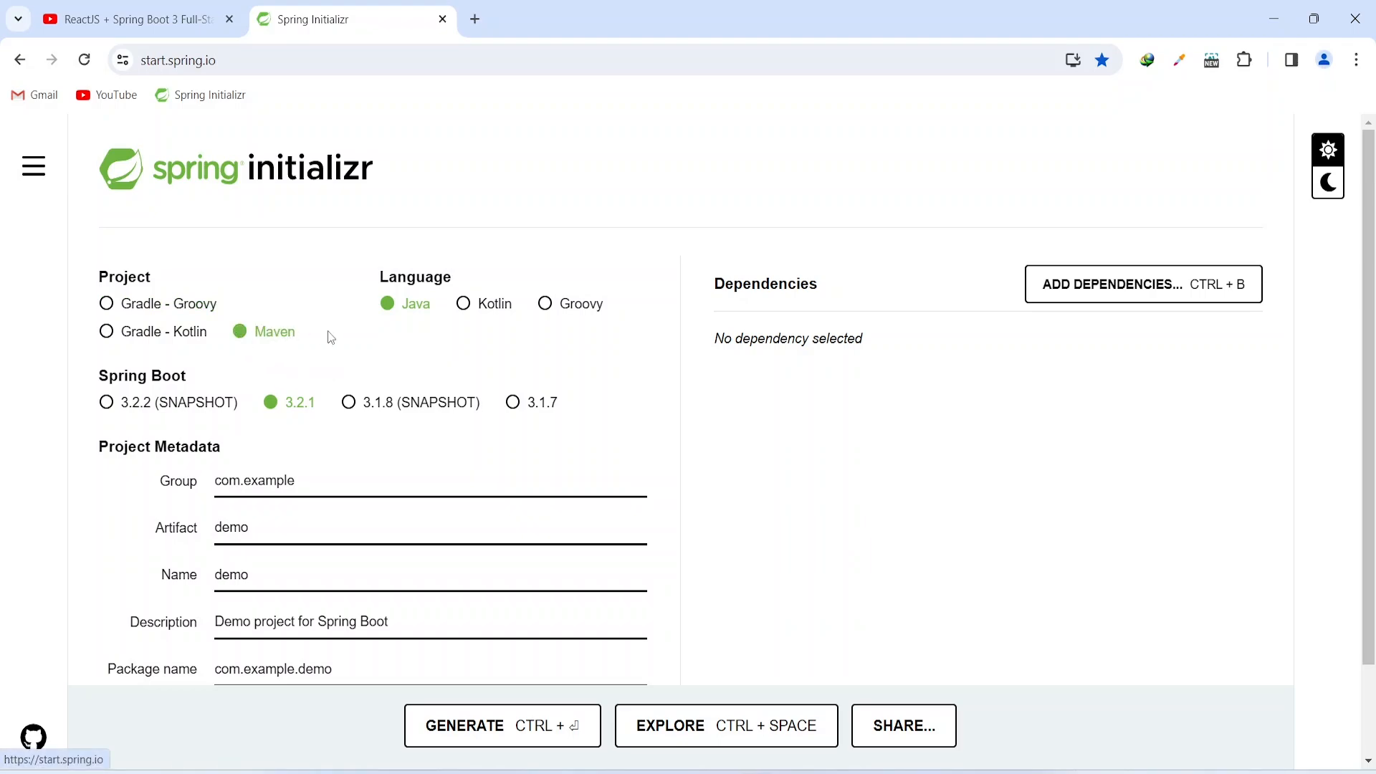
pyautogui.moveTo(404, 320)
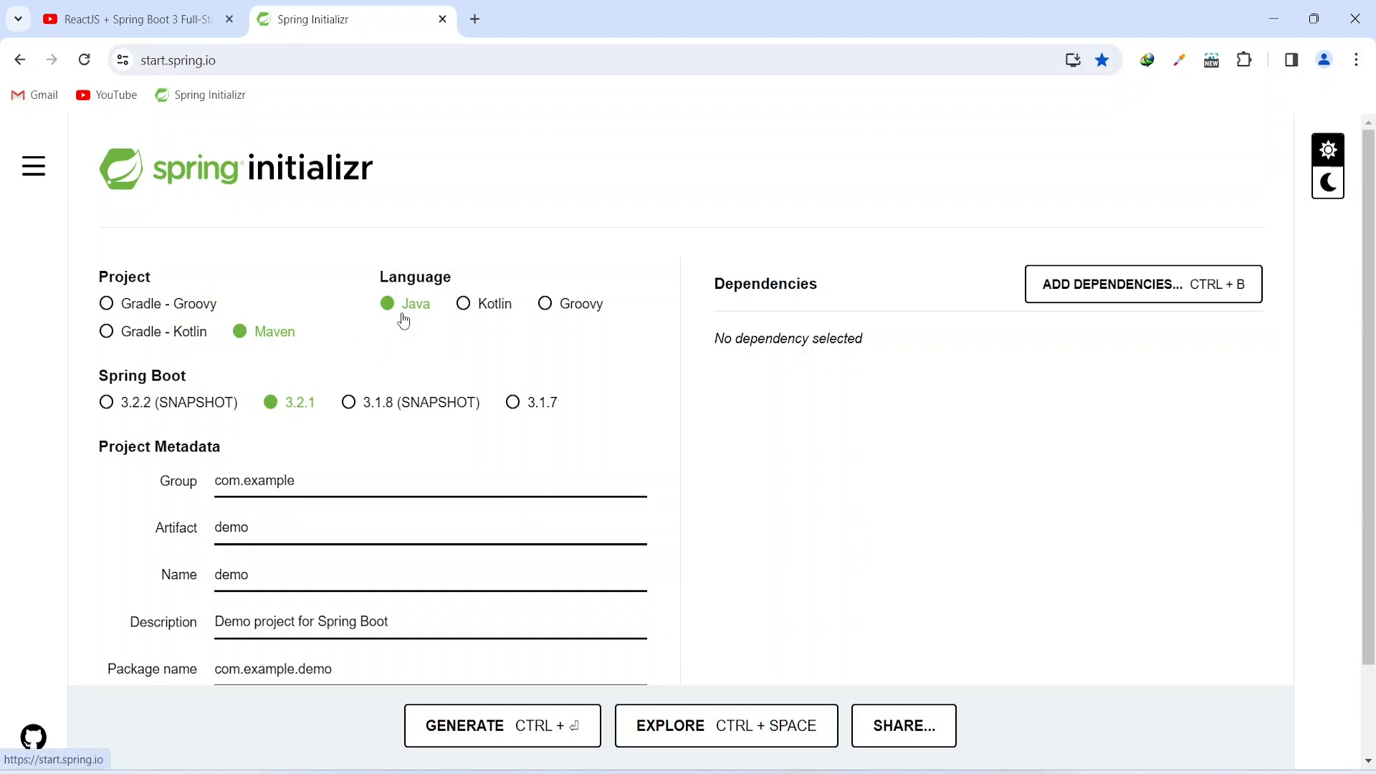
pyautogui.moveTo(264, 418)
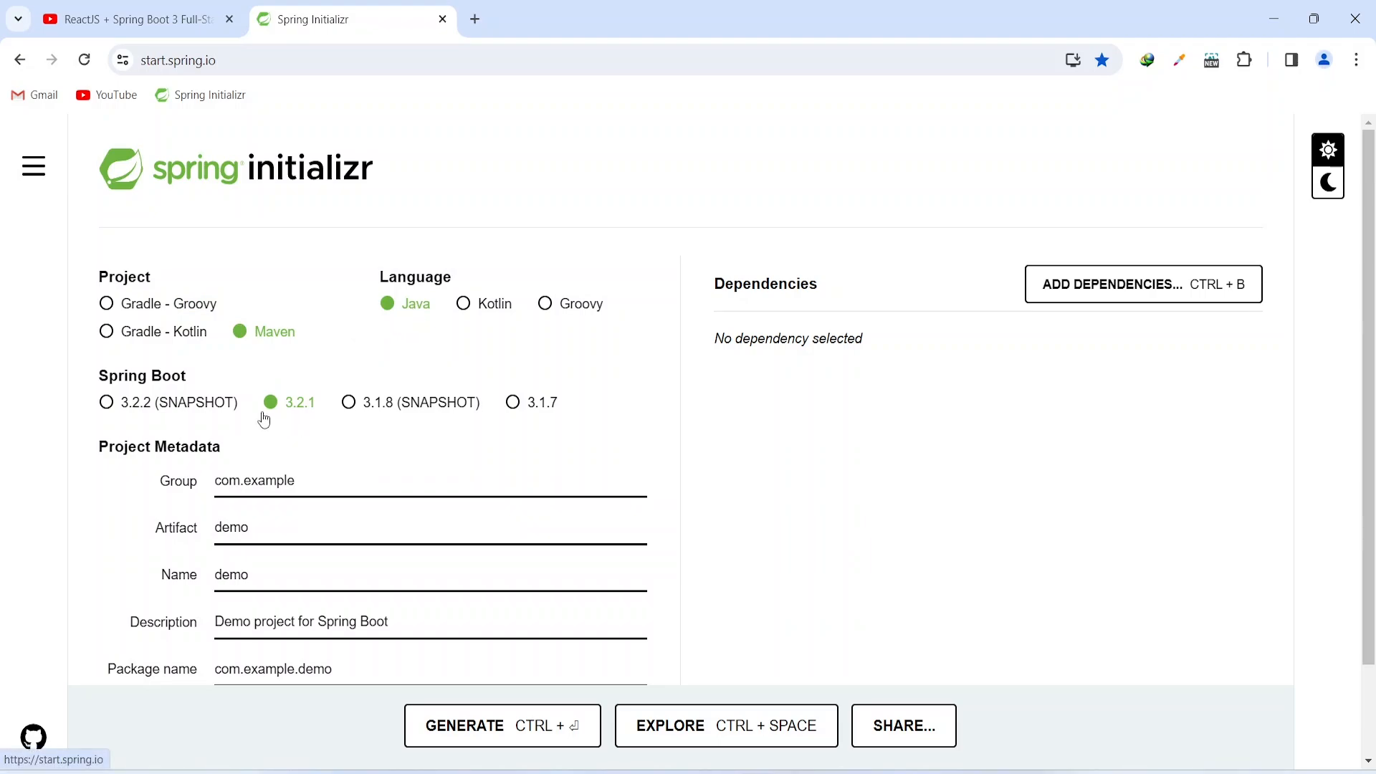
pyautogui.moveTo(287, 420)
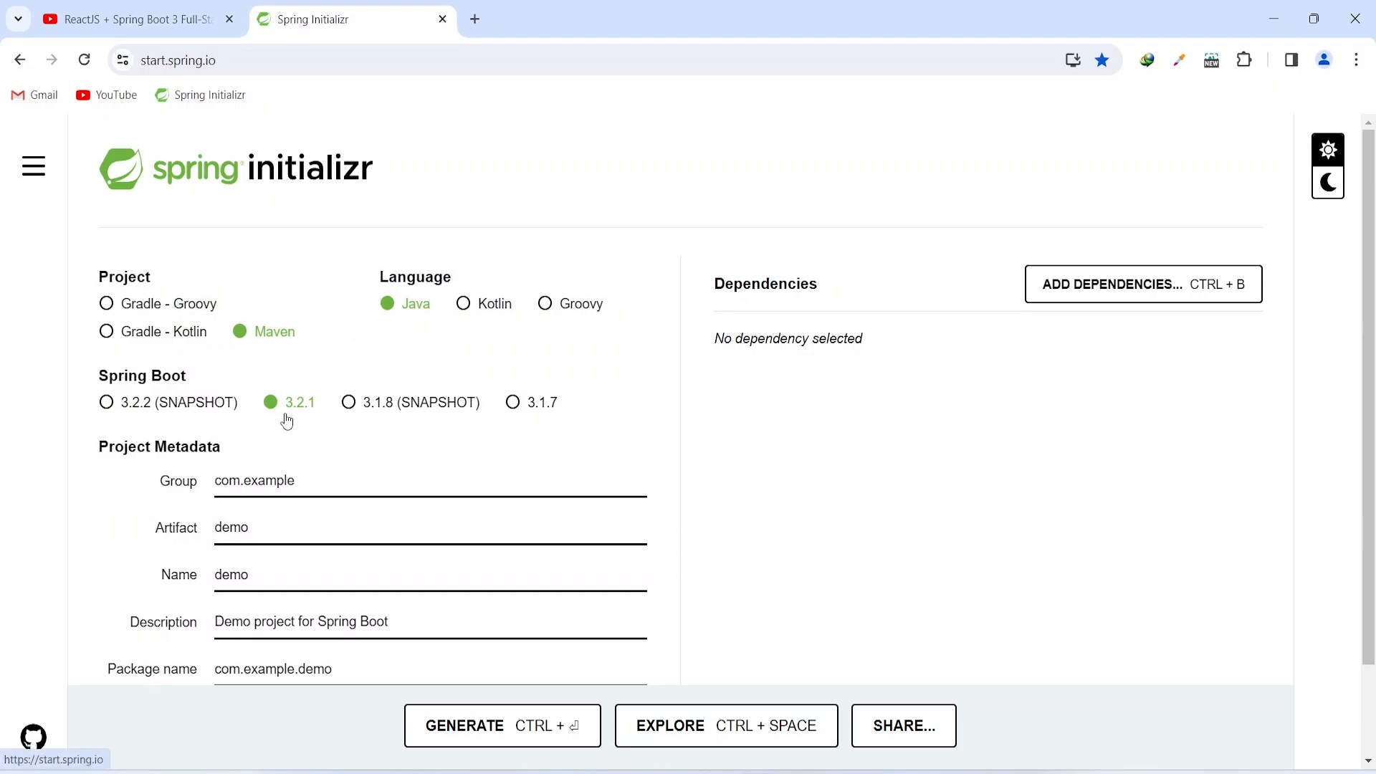
pyautogui.moveTo(305, 421)
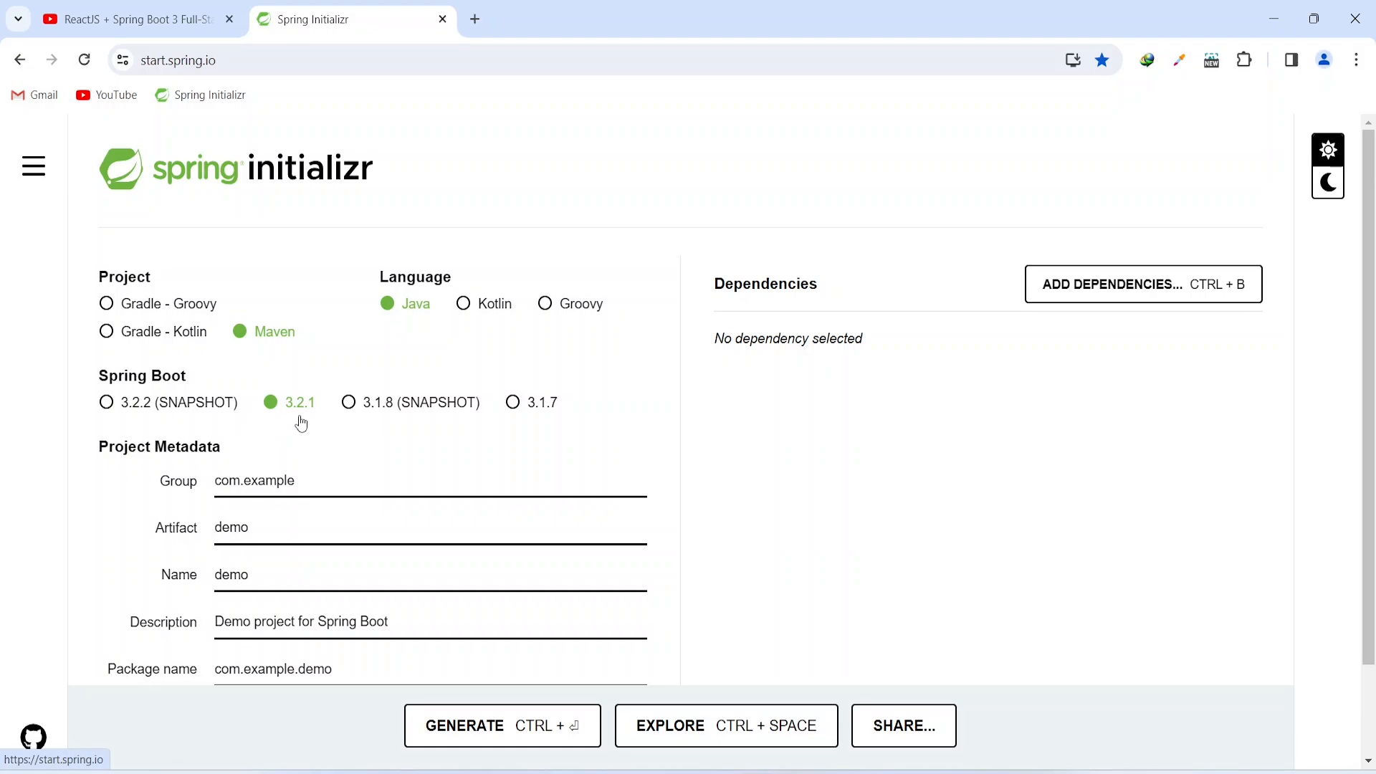
# Step: Change Group to com.codeWithProject and Name to employee-server
pyautogui.scroll(-3)
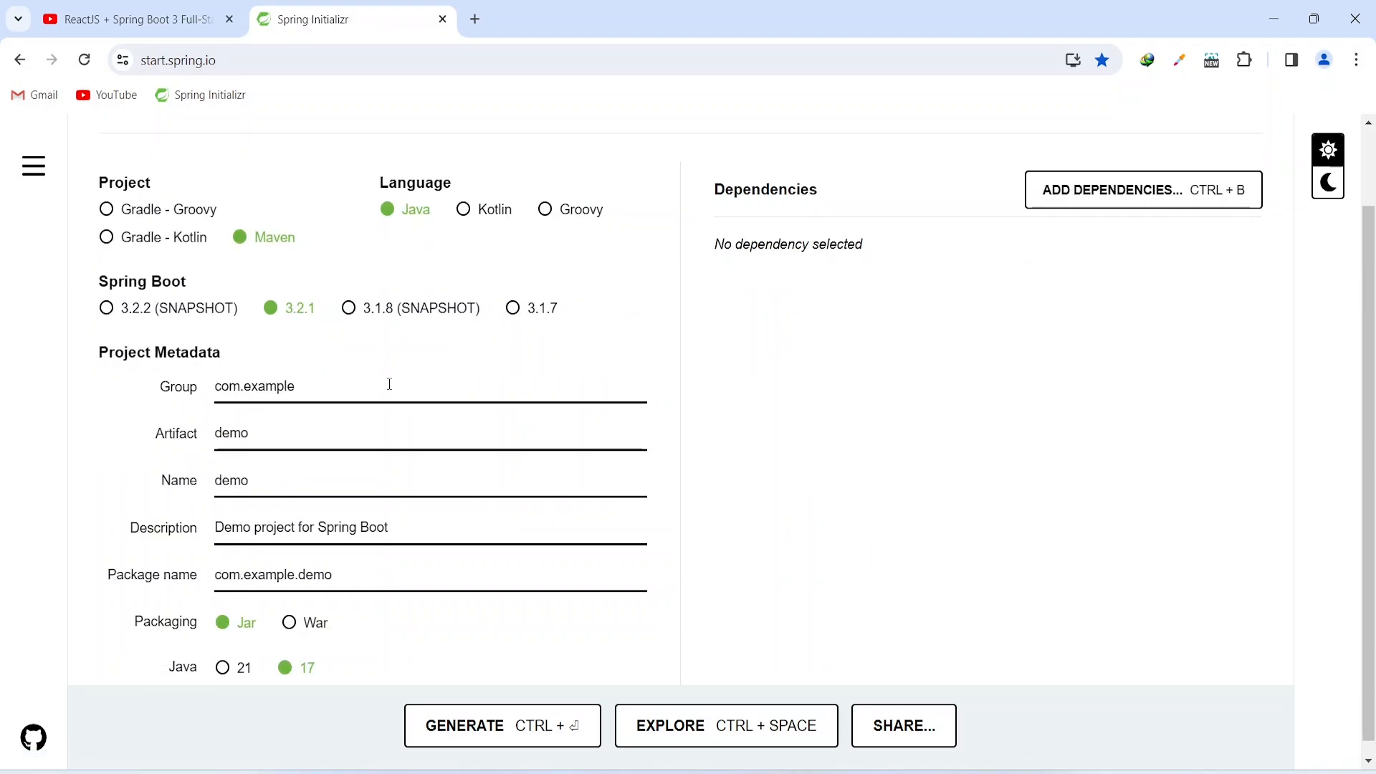
pyautogui.doubleClick(272, 386)
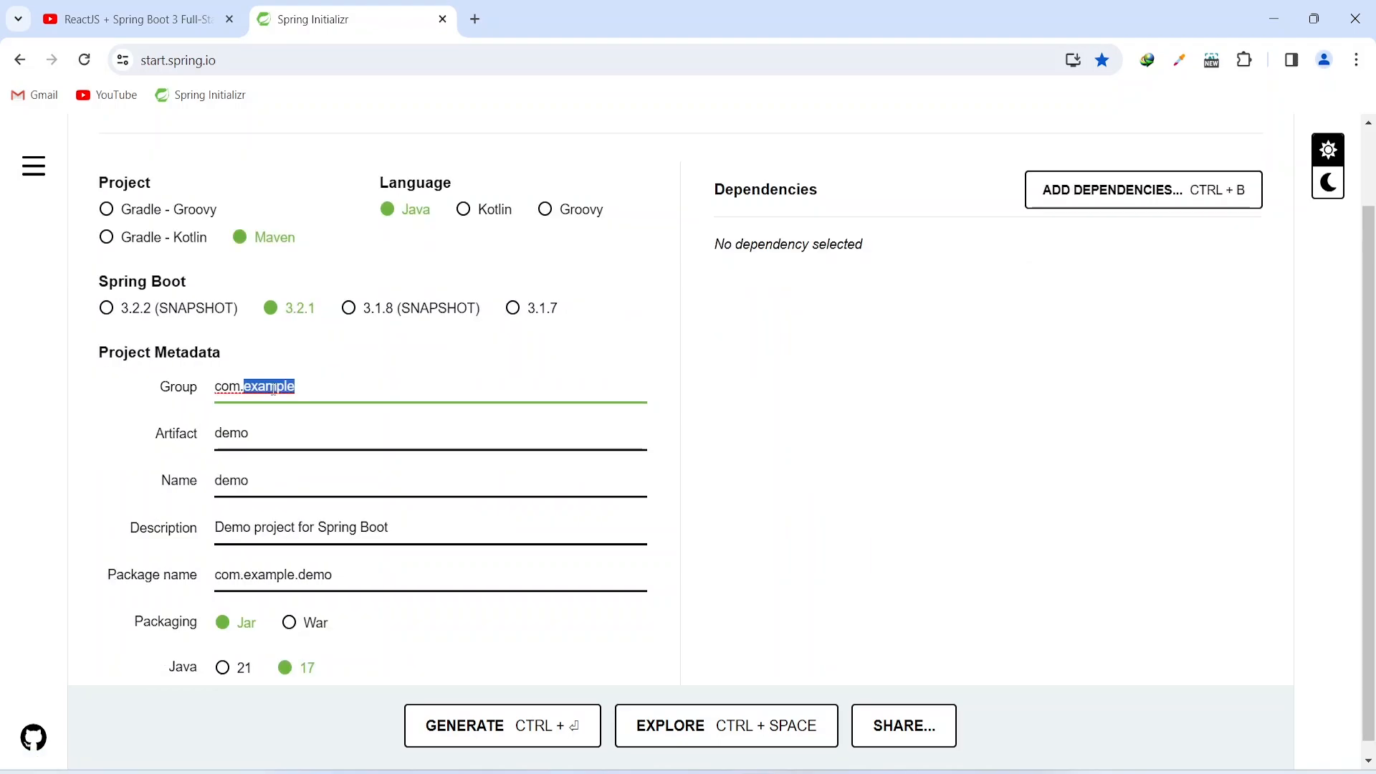
pyautogui.write('codeWithProject')
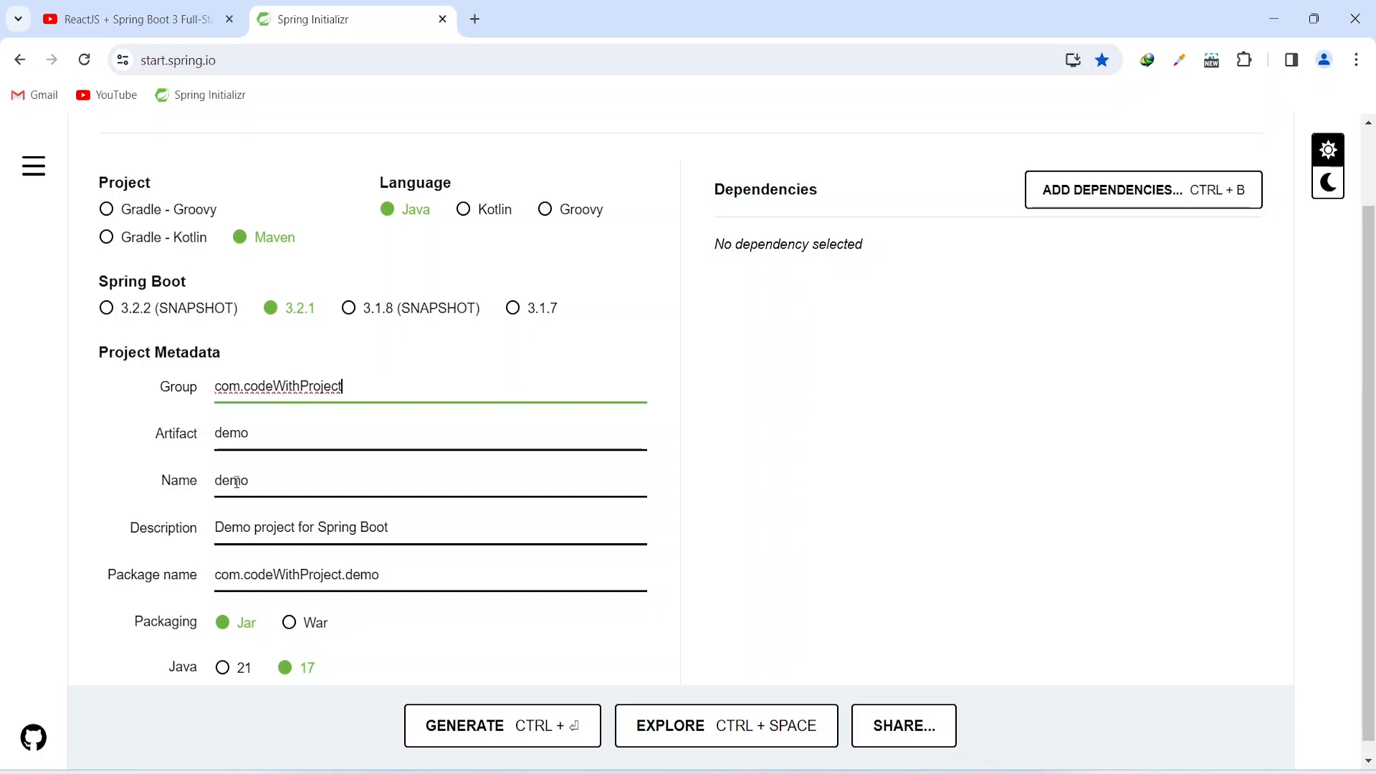
pyautogui.doubleClick(231, 481)
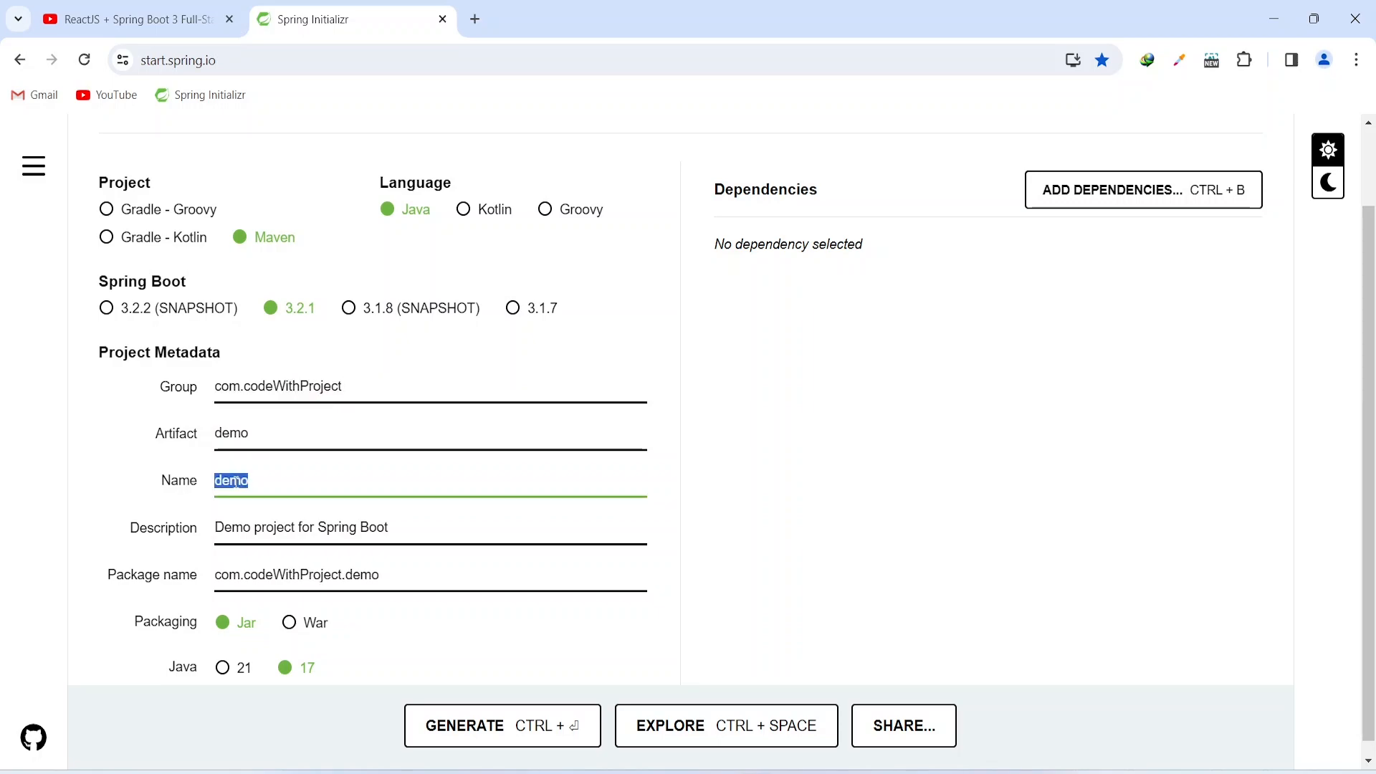
pyautogui.write('emp')
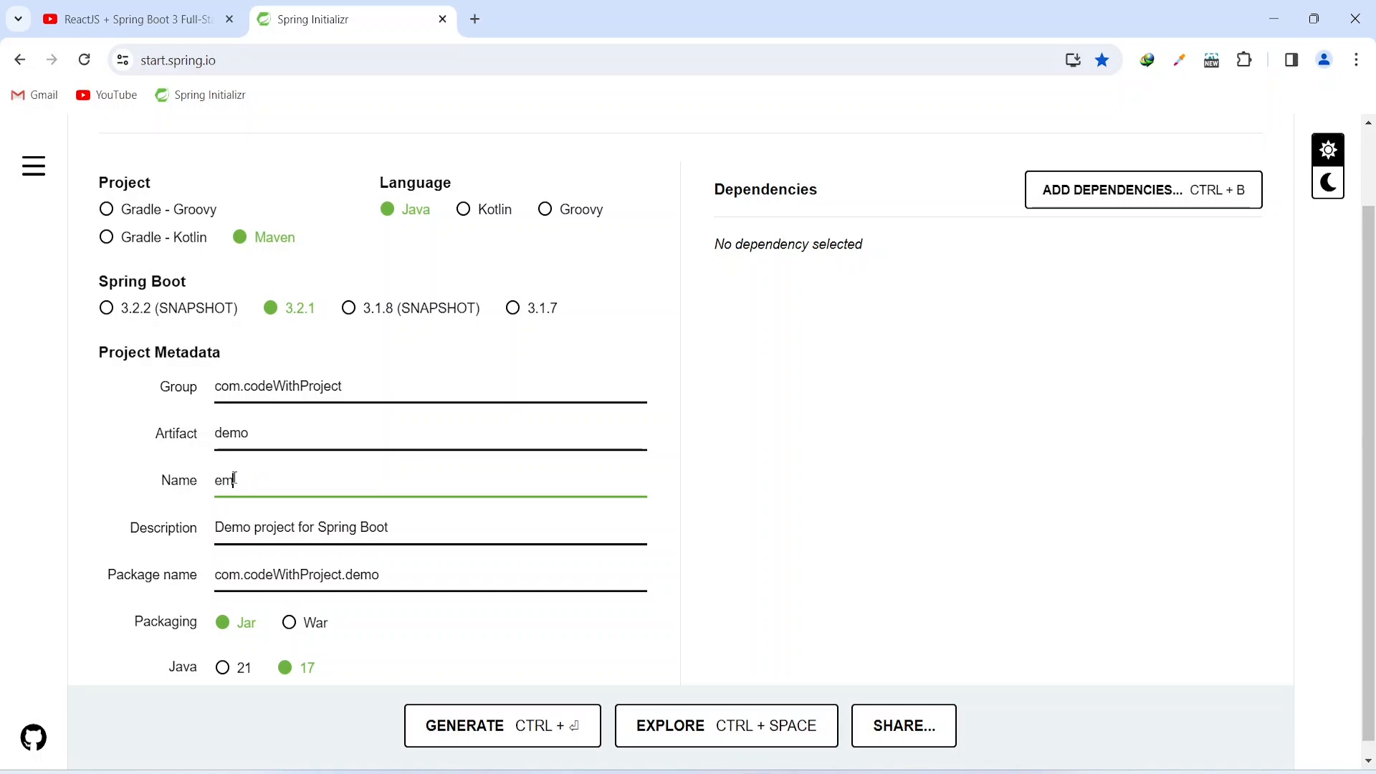
pyautogui.write('ployee-server')
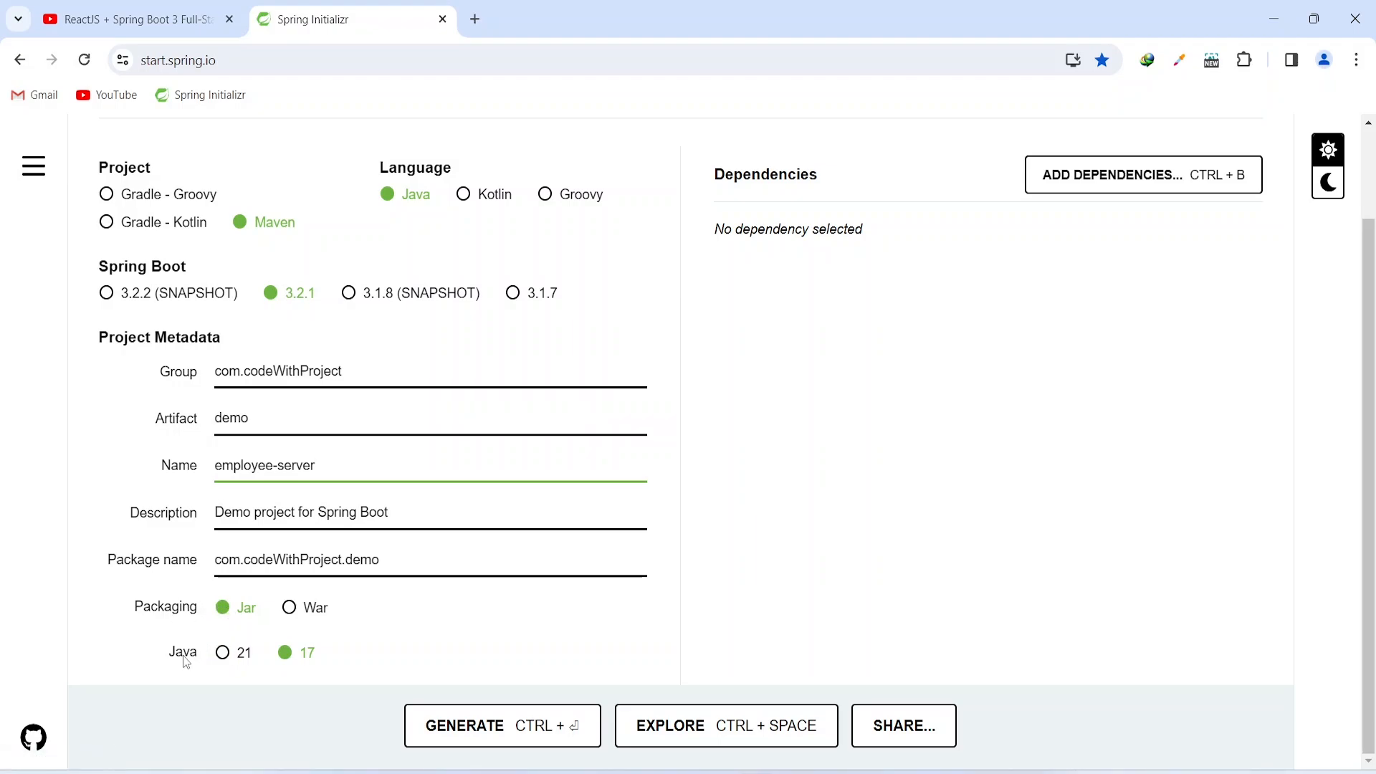
pyautogui.moveTo(296, 659)
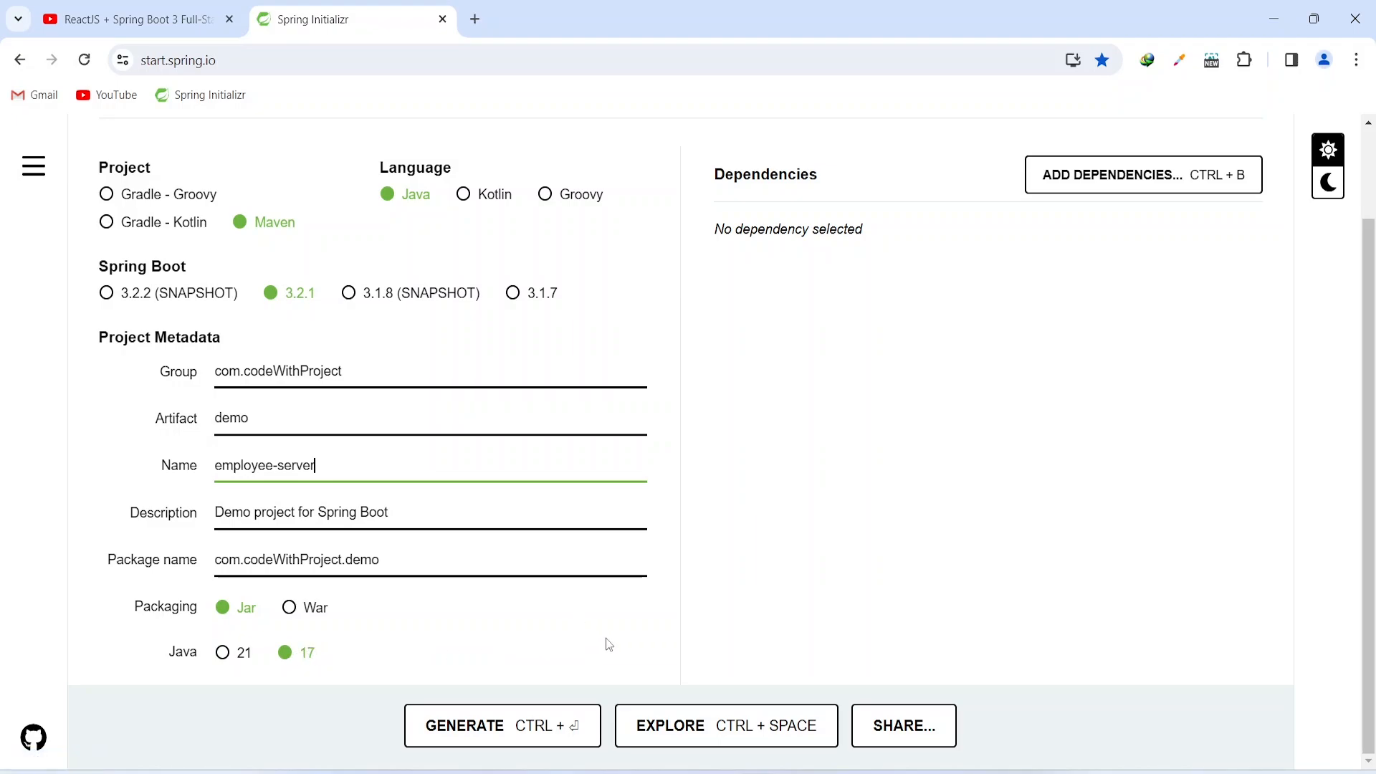
pyautogui.moveTo(1139, 185)
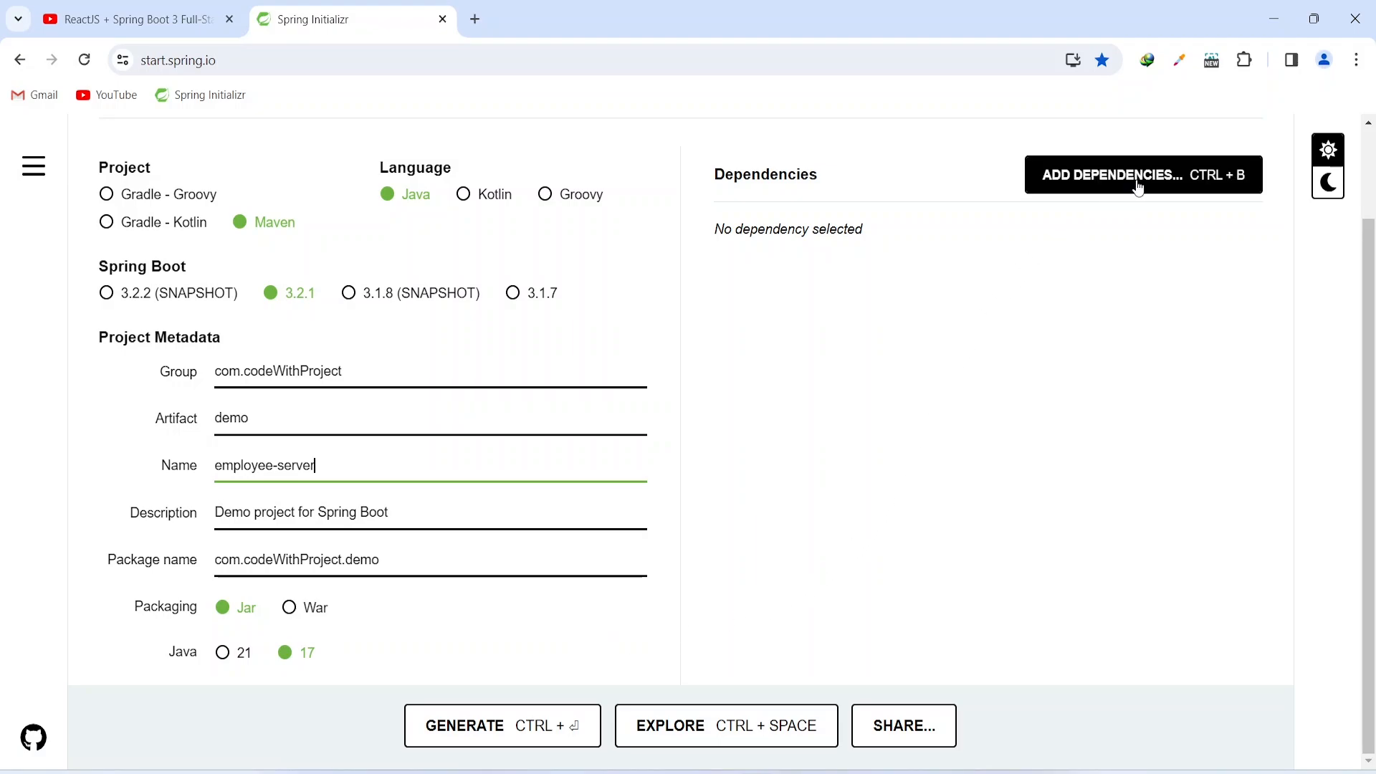
# Step: Add Spring Data JPA, MySQL Driver and Lombok dependencies next to Spring Web
pyautogui.click(1139, 175)
pyautogui.write('web')
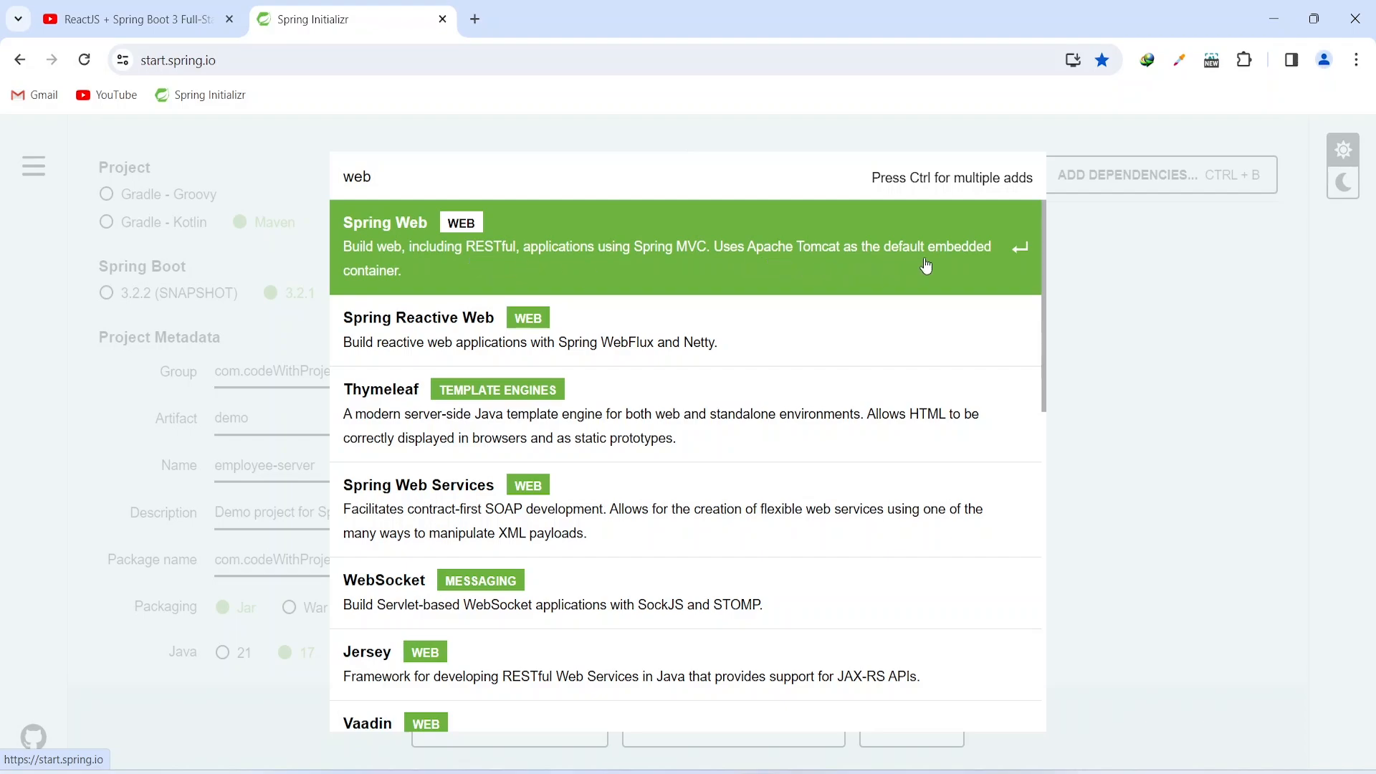
pyautogui.moveTo(669, 237)
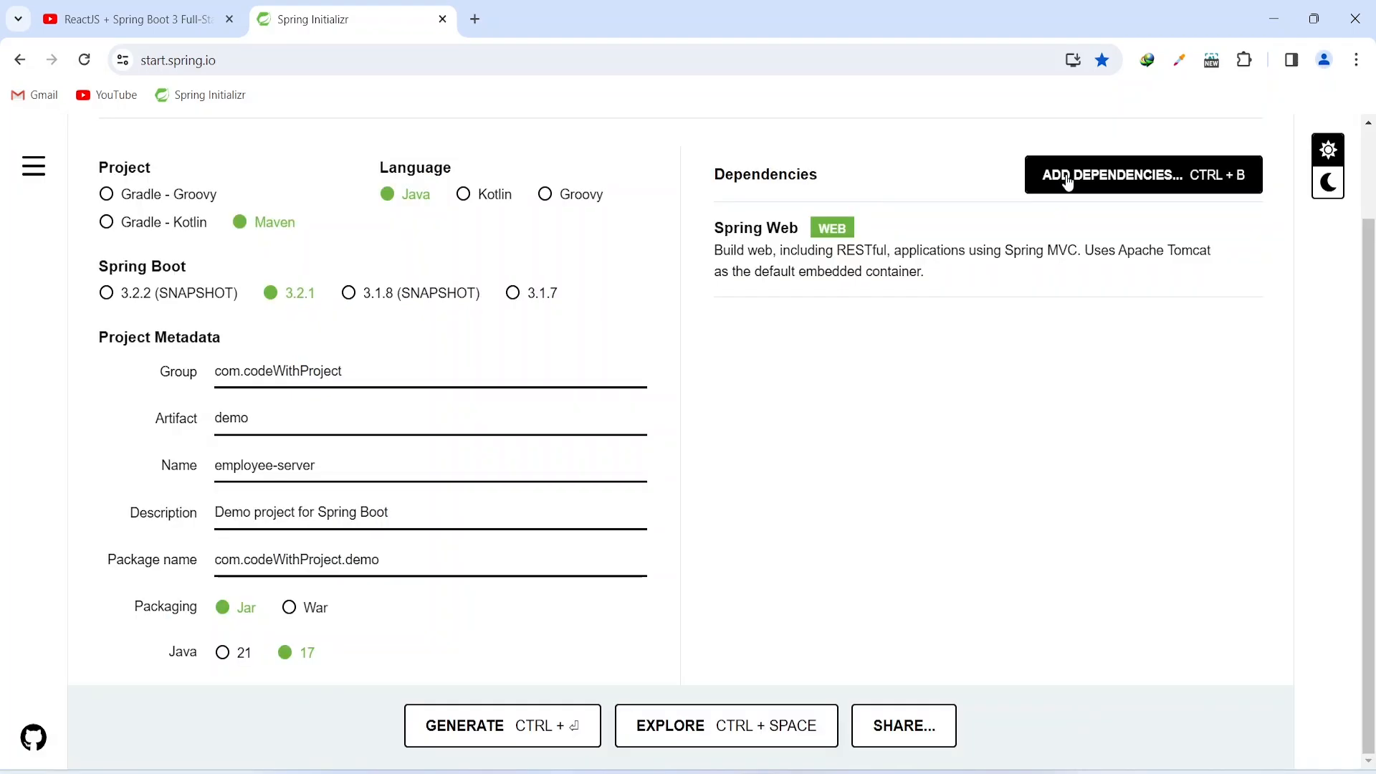
pyautogui.click(1111, 175)
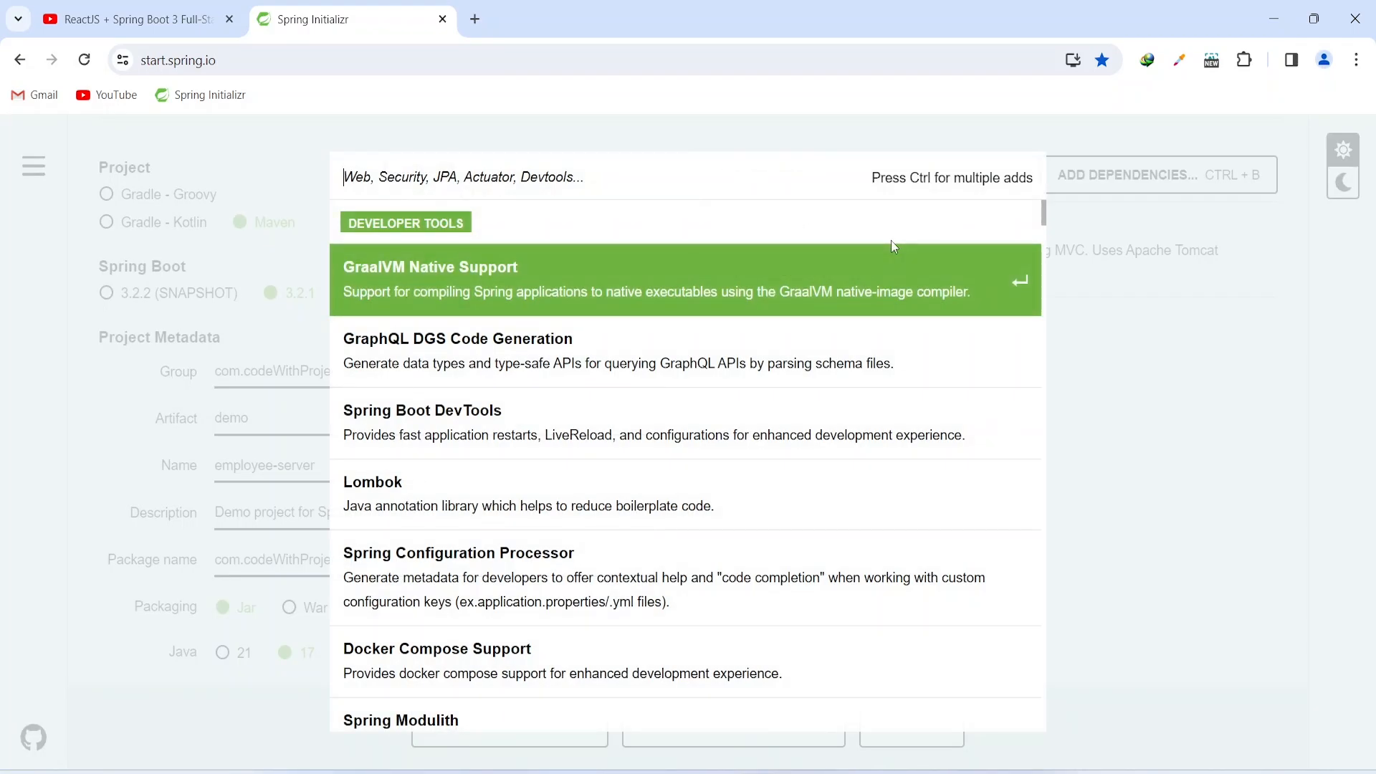
pyautogui.write('jp')
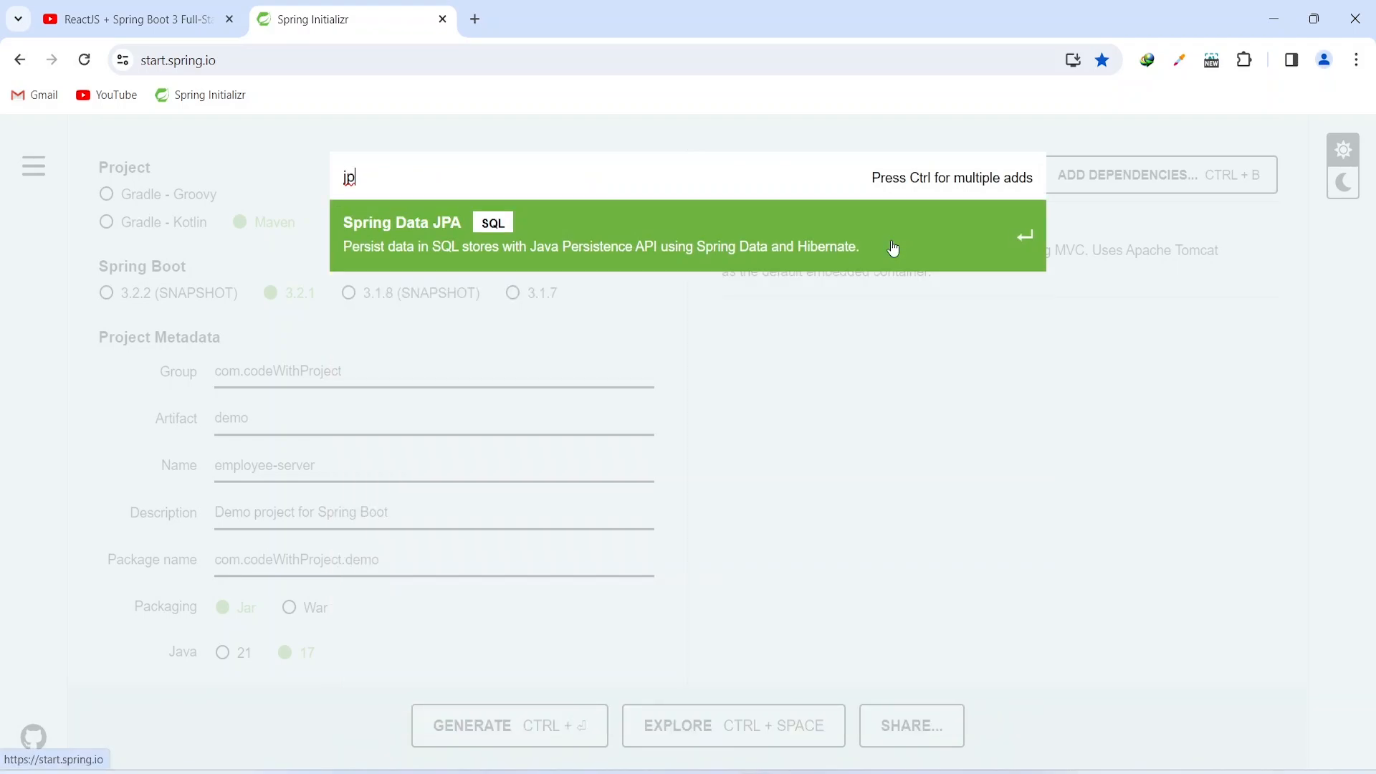
pyautogui.moveTo(714, 236)
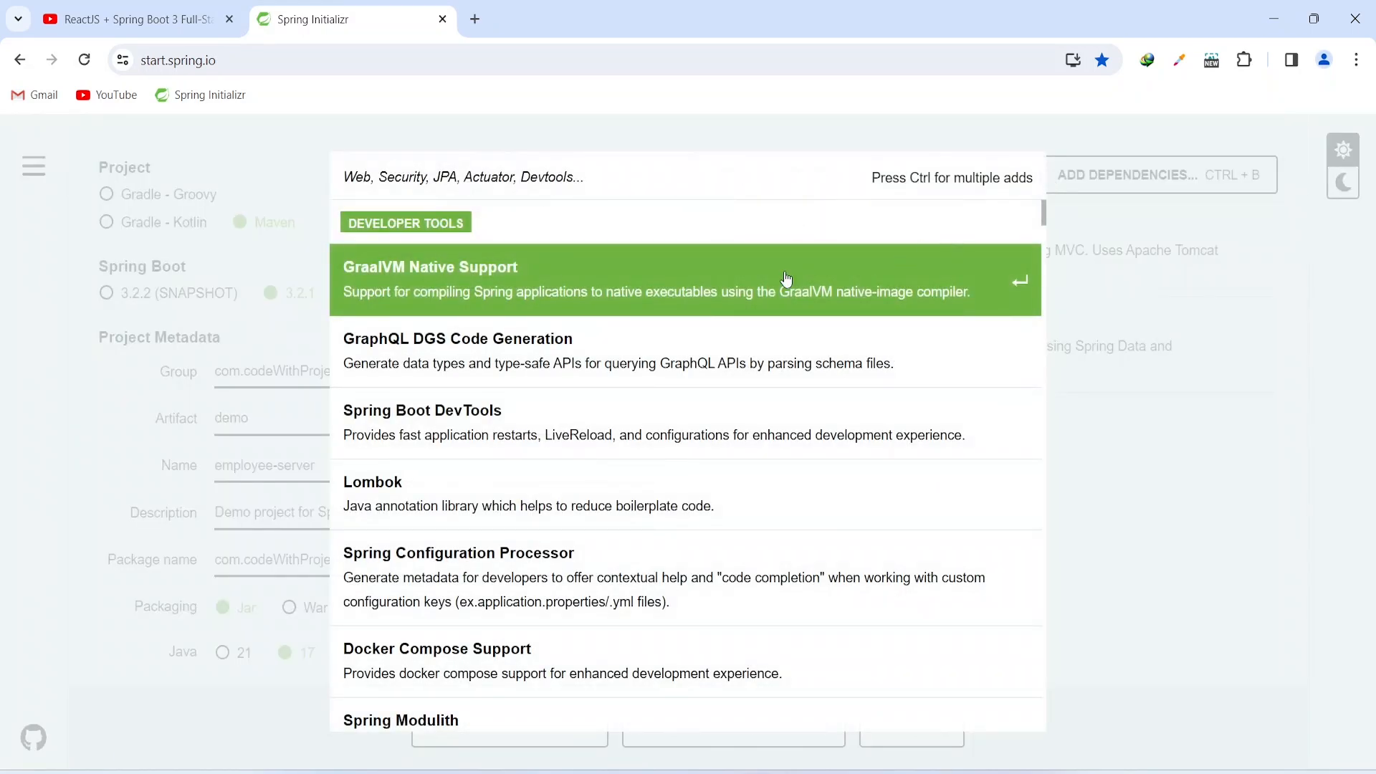
pyautogui.moveTo(667, 228)
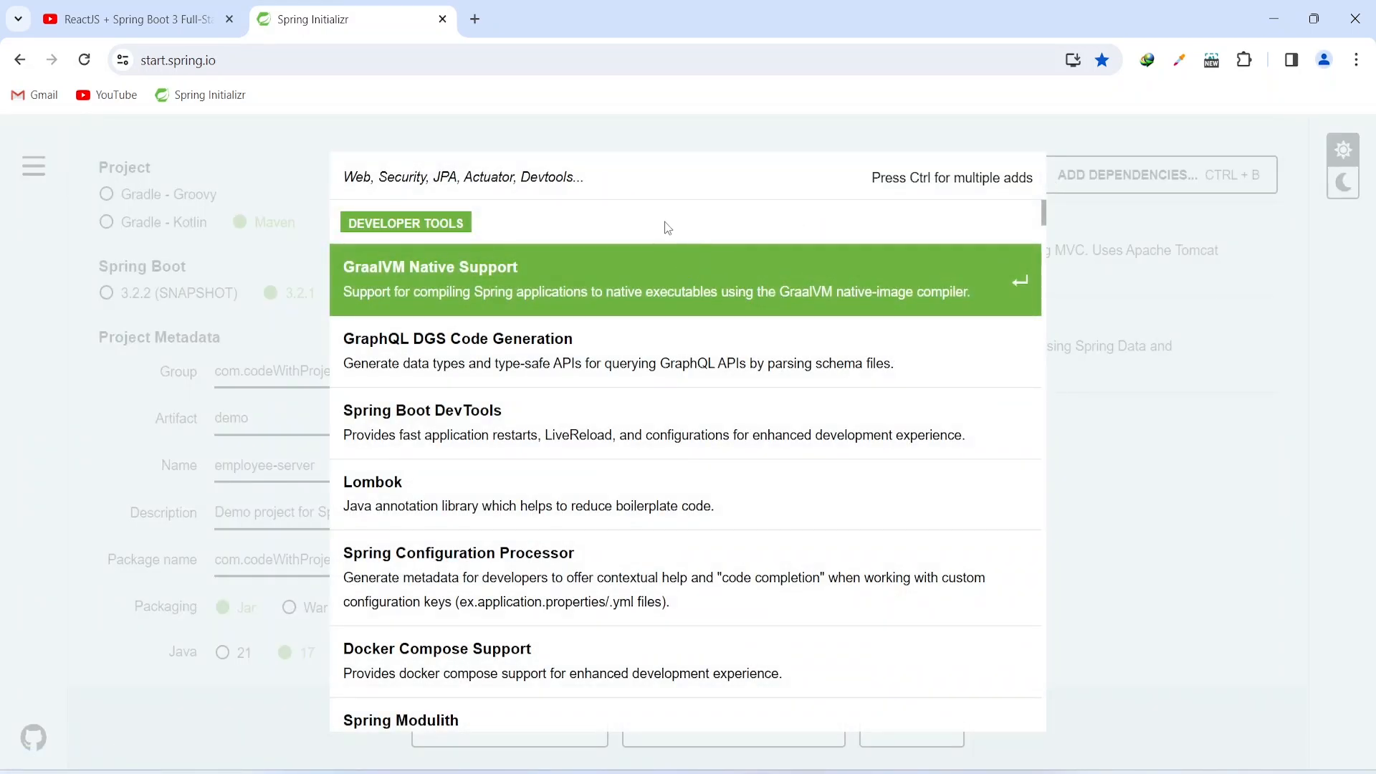
pyautogui.write('my')
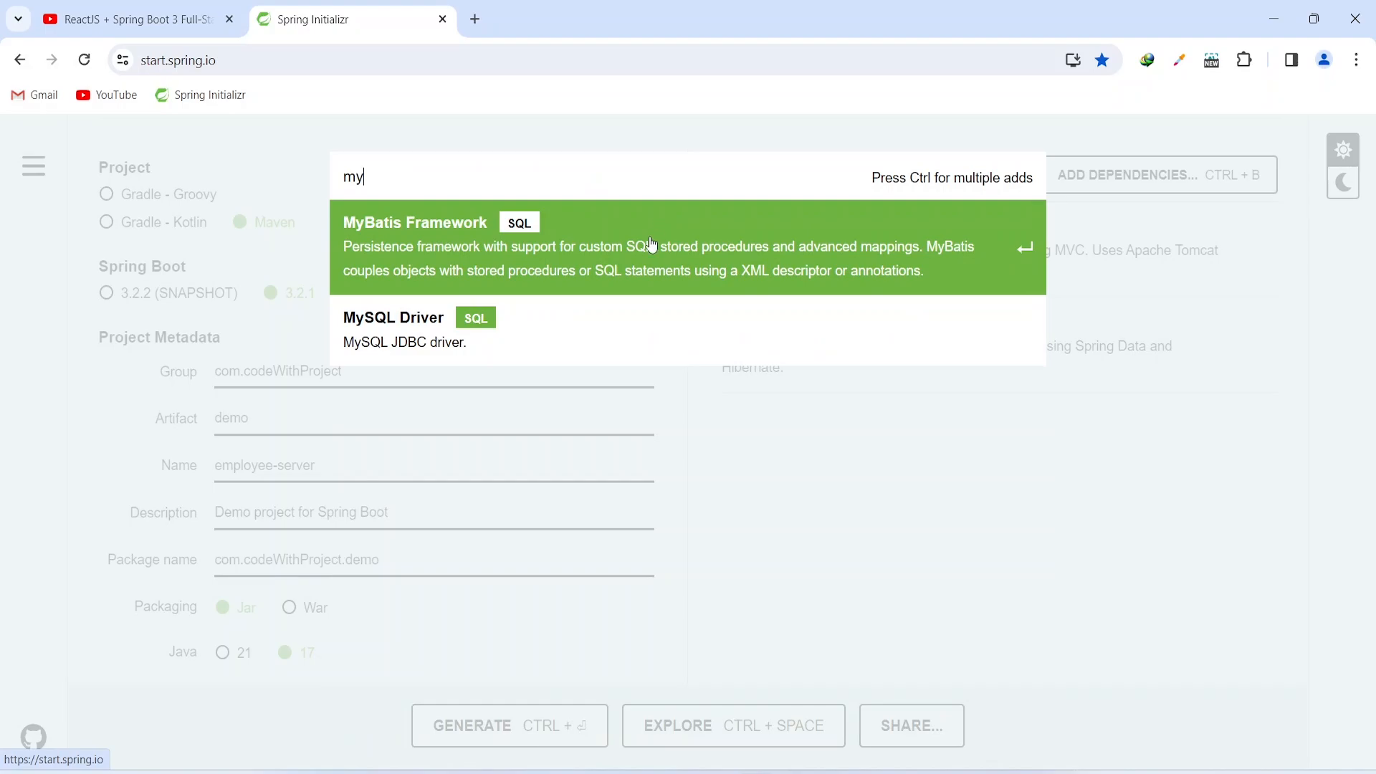
pyautogui.moveTo(418, 334)
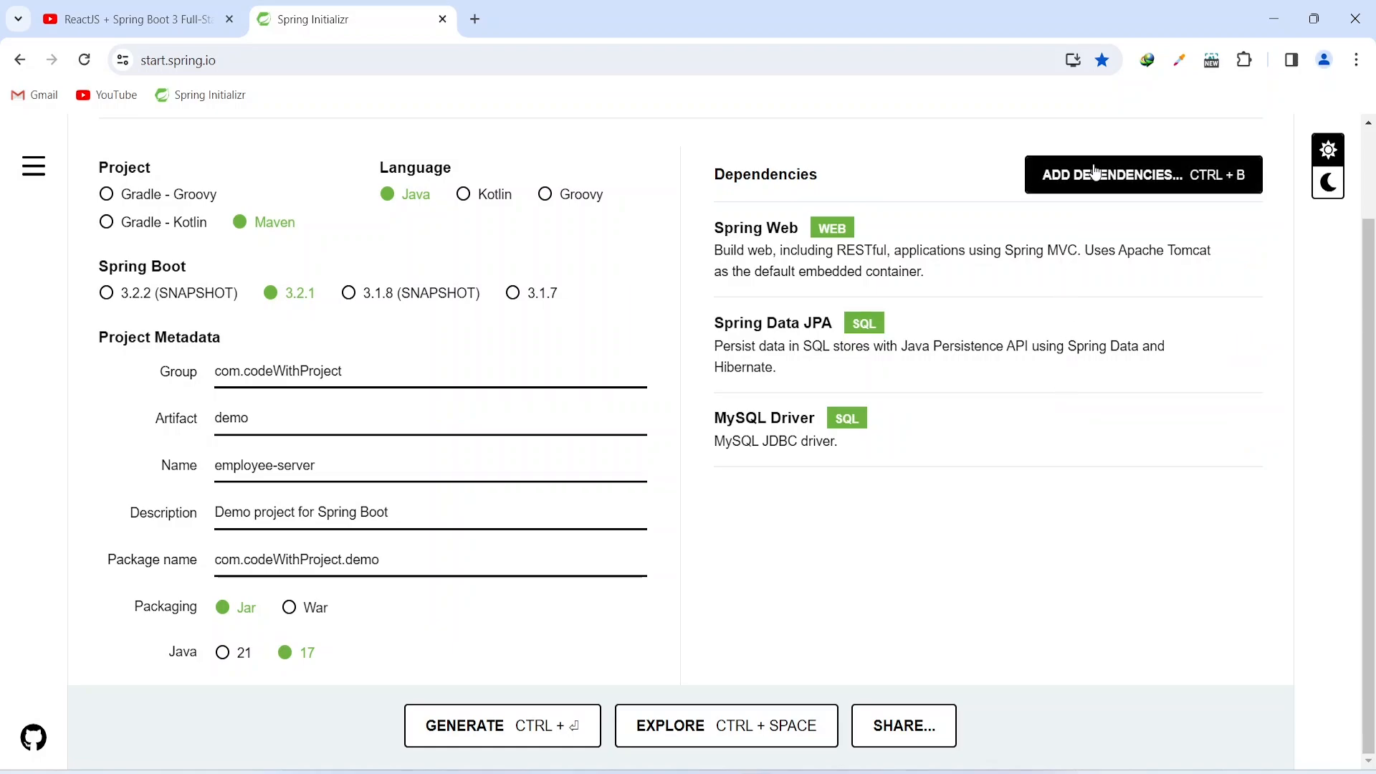
pyautogui.click(1144, 175)
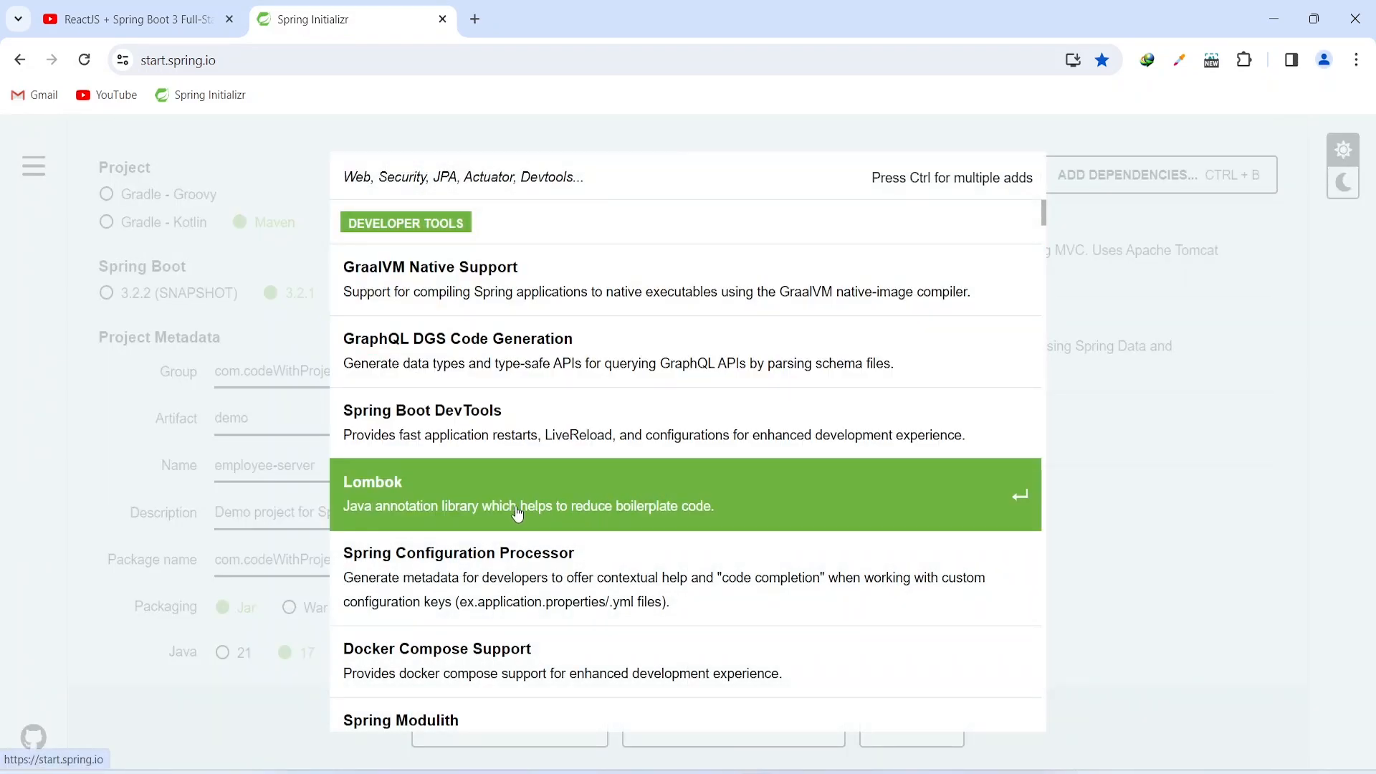
pyautogui.moveTo(497, 505)
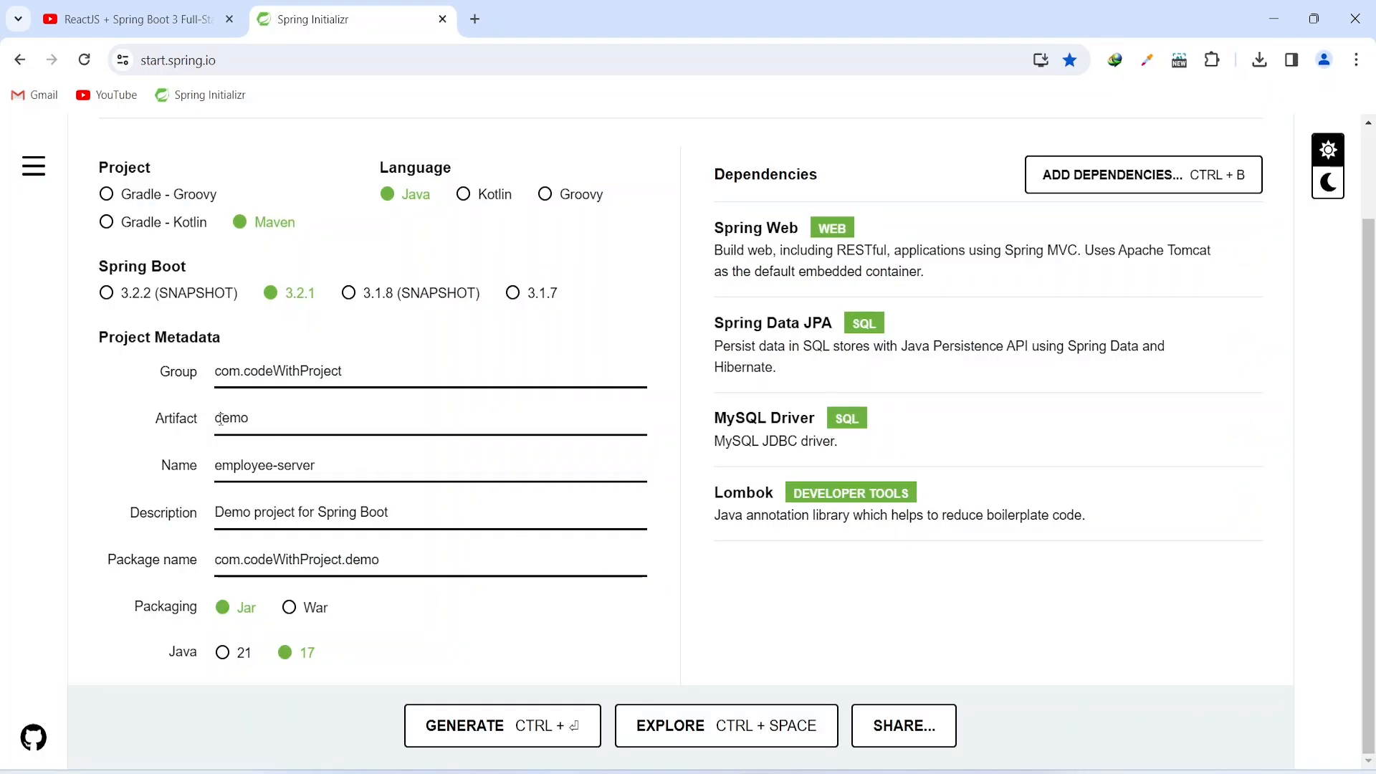
# Step: Replace the artifact 'demo' with 'employee'
pyautogui.doubleClick(242, 465)
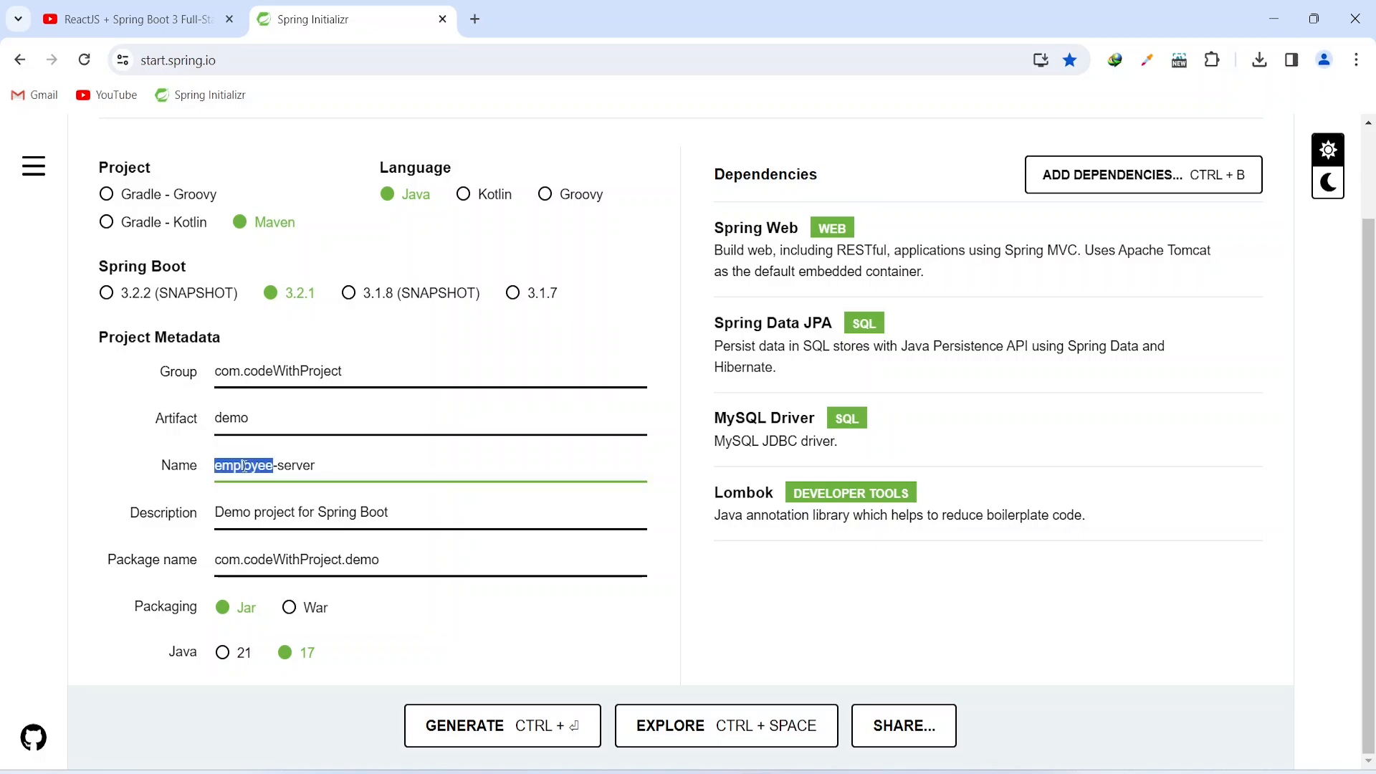
pyautogui.click(243, 417)
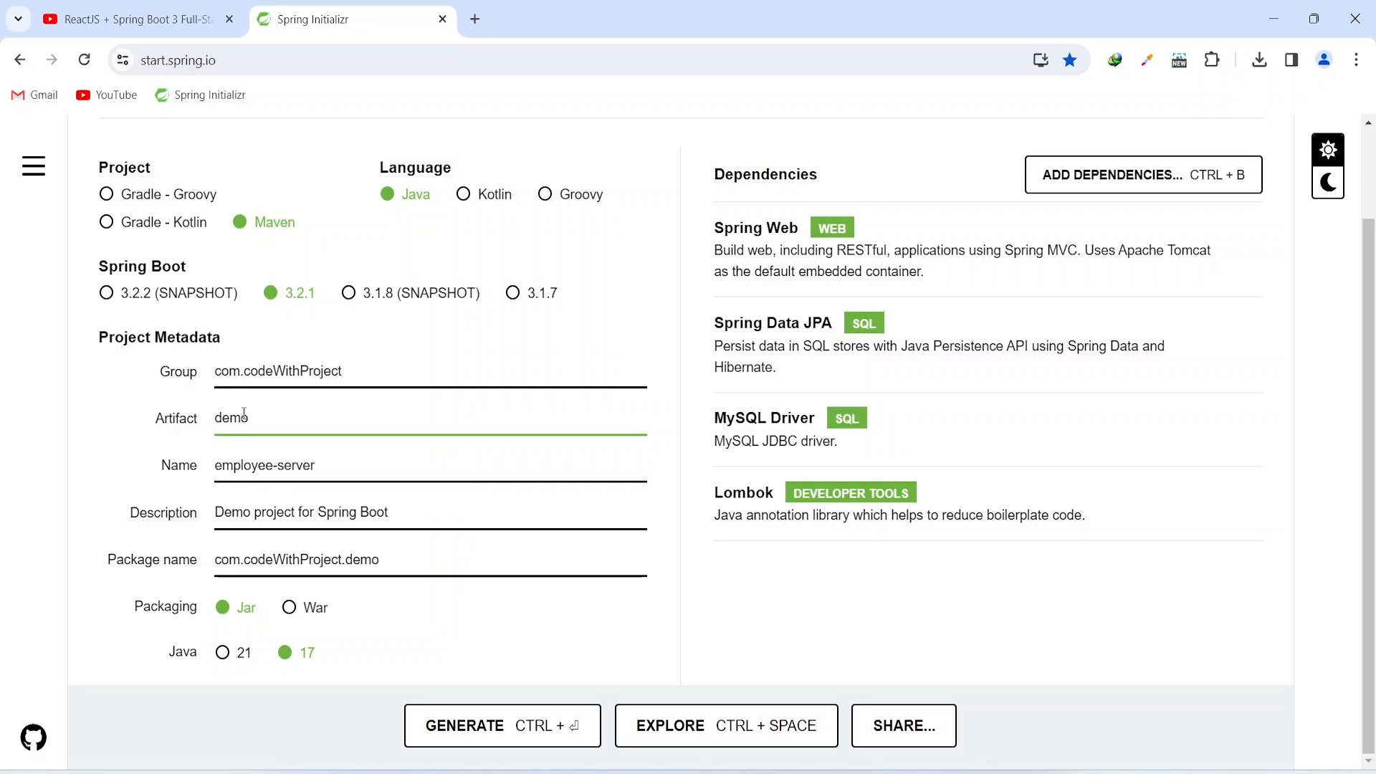
pyautogui.write('employee')
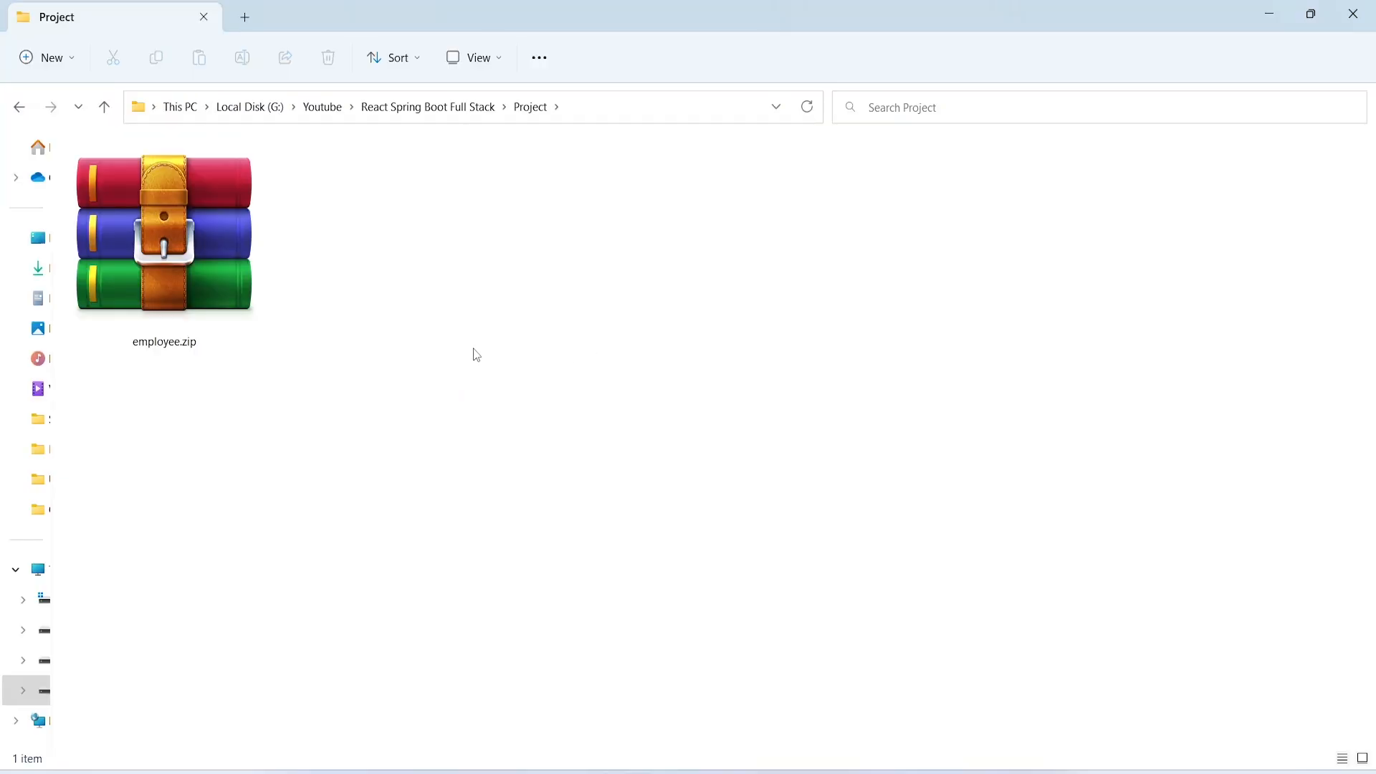
pyautogui.moveTo(413, 295)
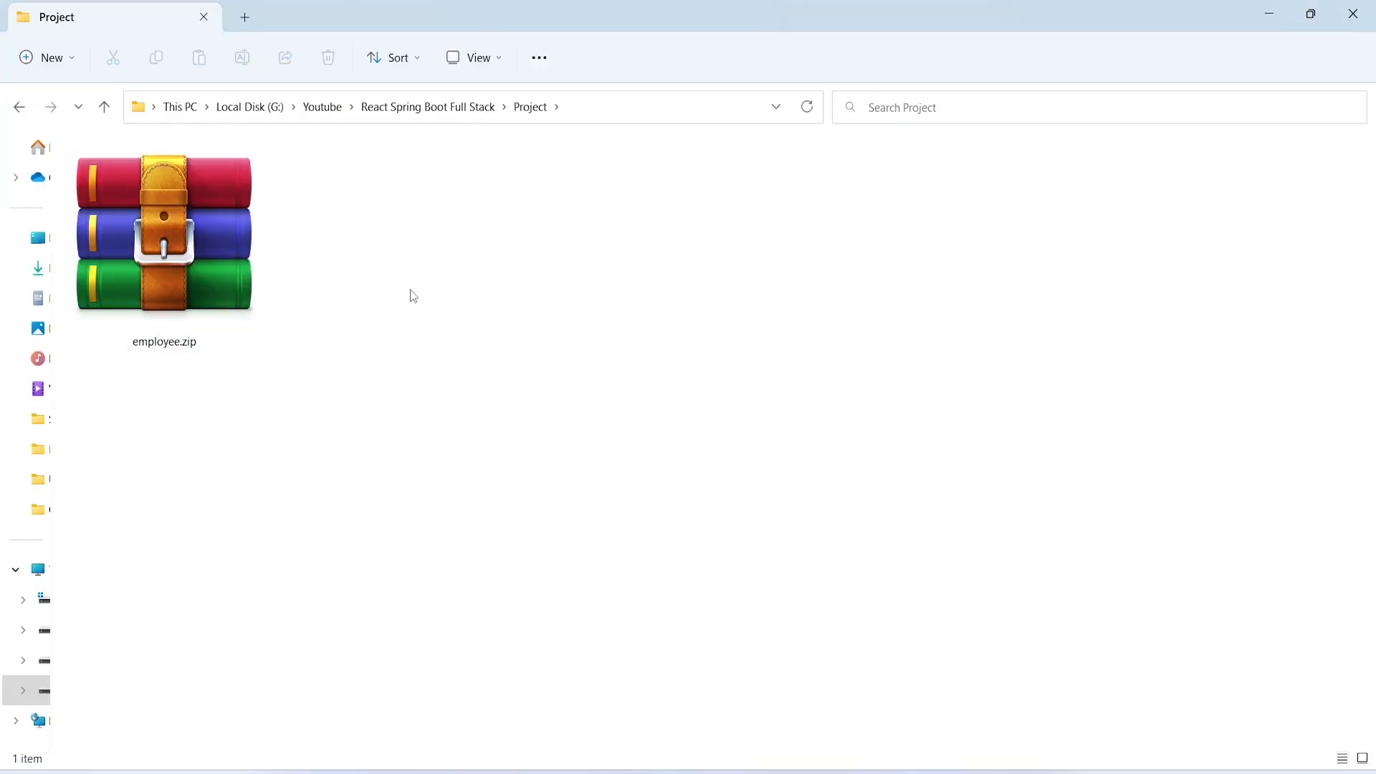
# Step: Extract employee.zip into the current Project folder using Extract Here
pyautogui.click(205, 235)
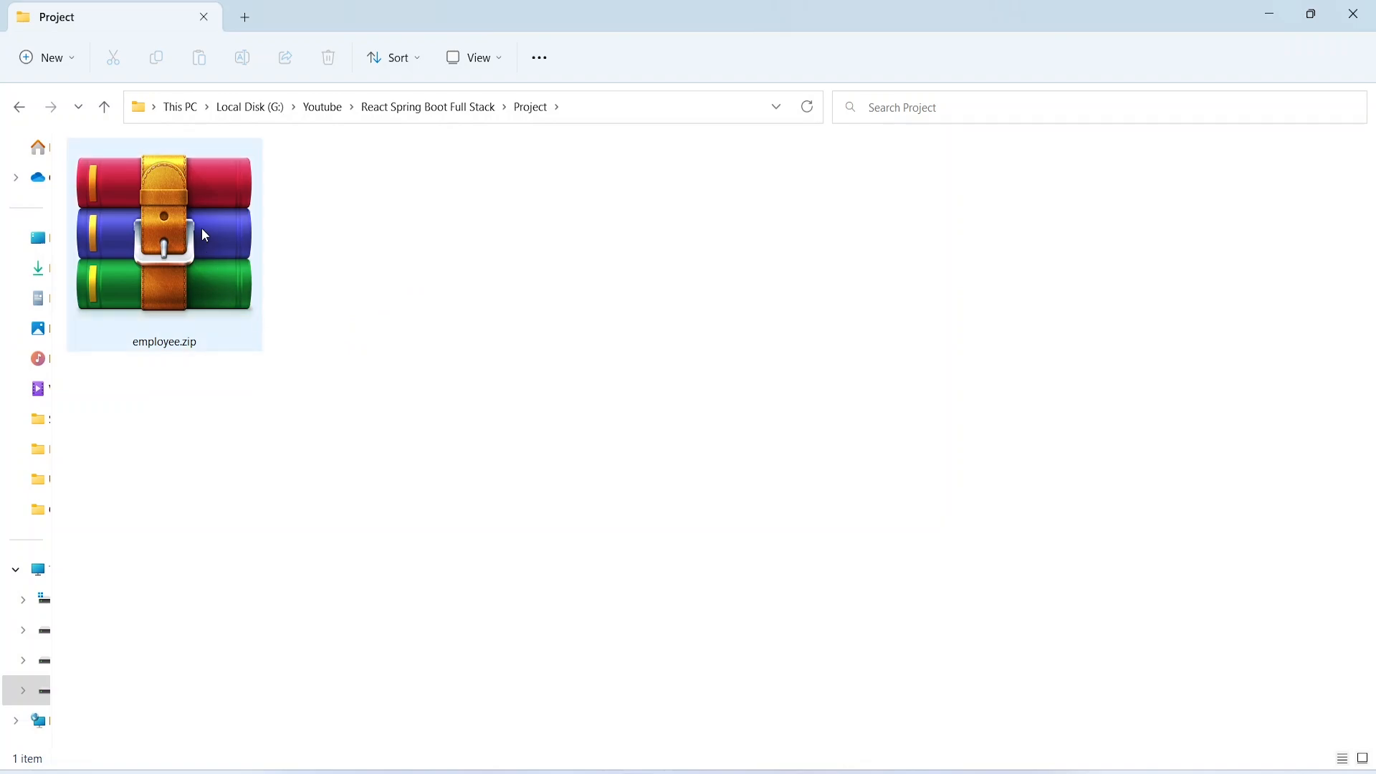
pyautogui.rightClick(205, 235)
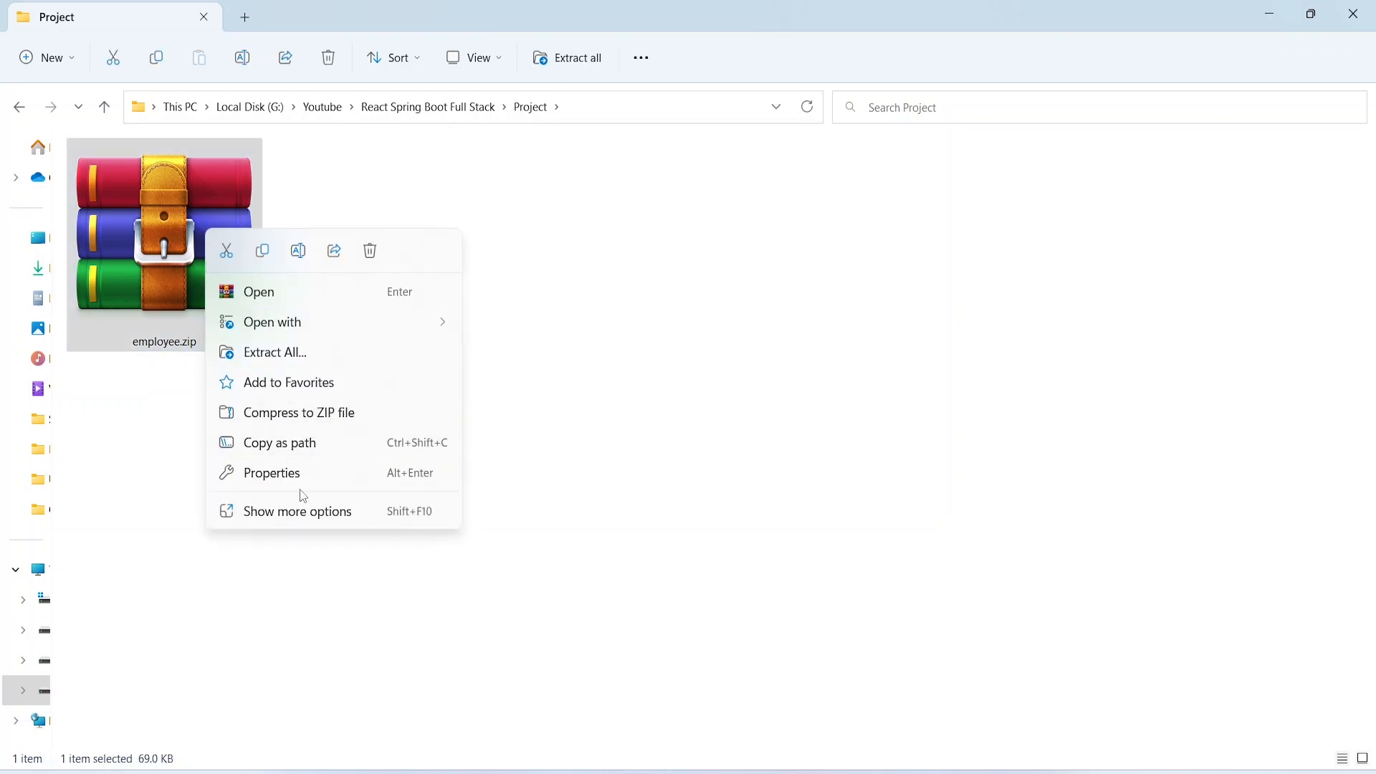
pyautogui.click(297, 511)
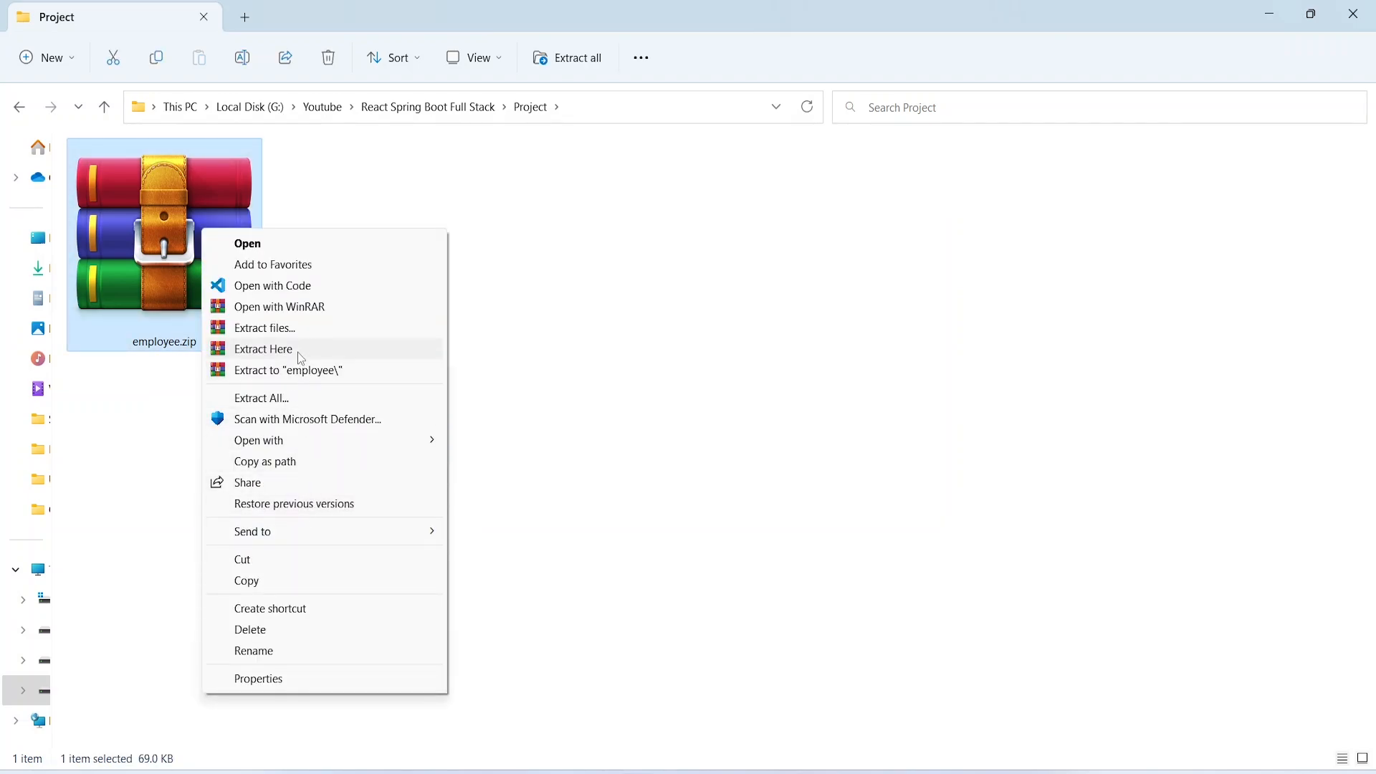
pyautogui.click(263, 350)
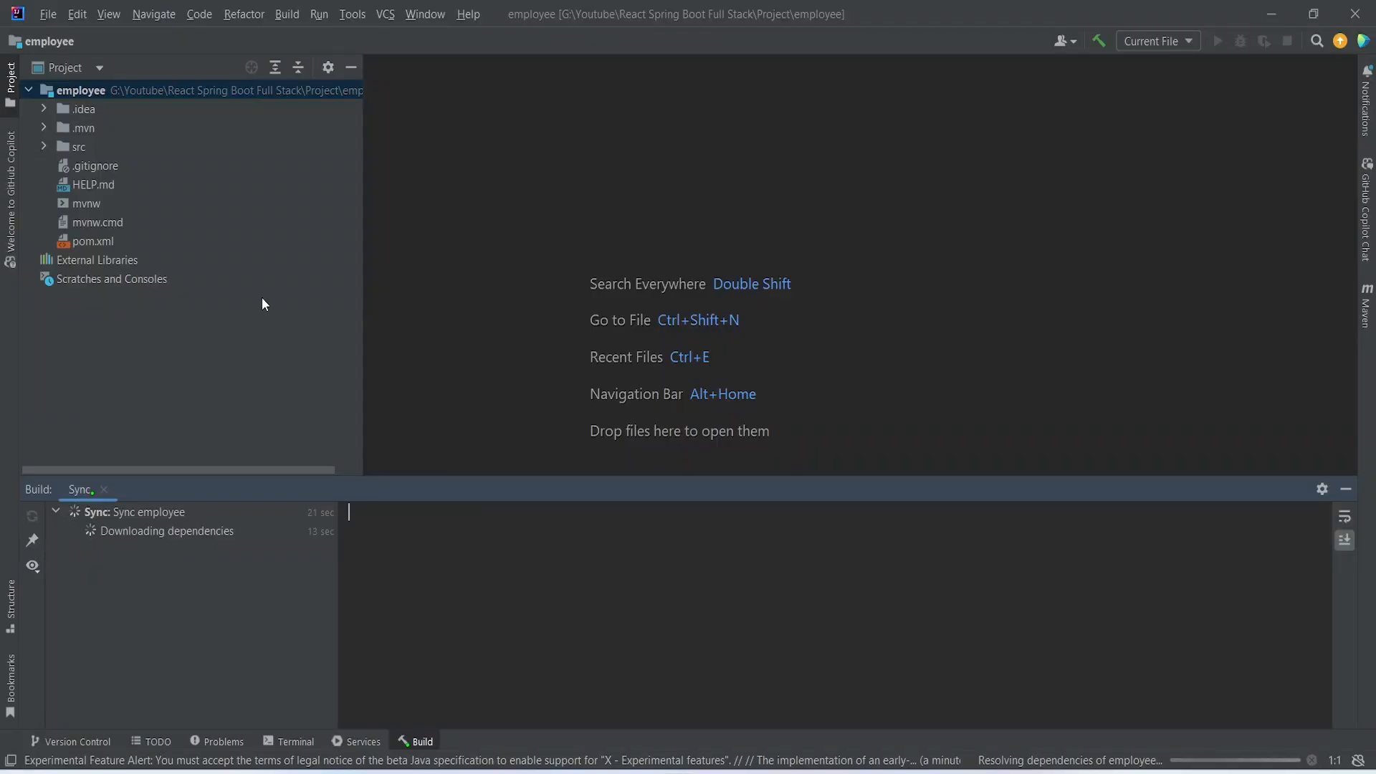
pyautogui.moveTo(340, 332)
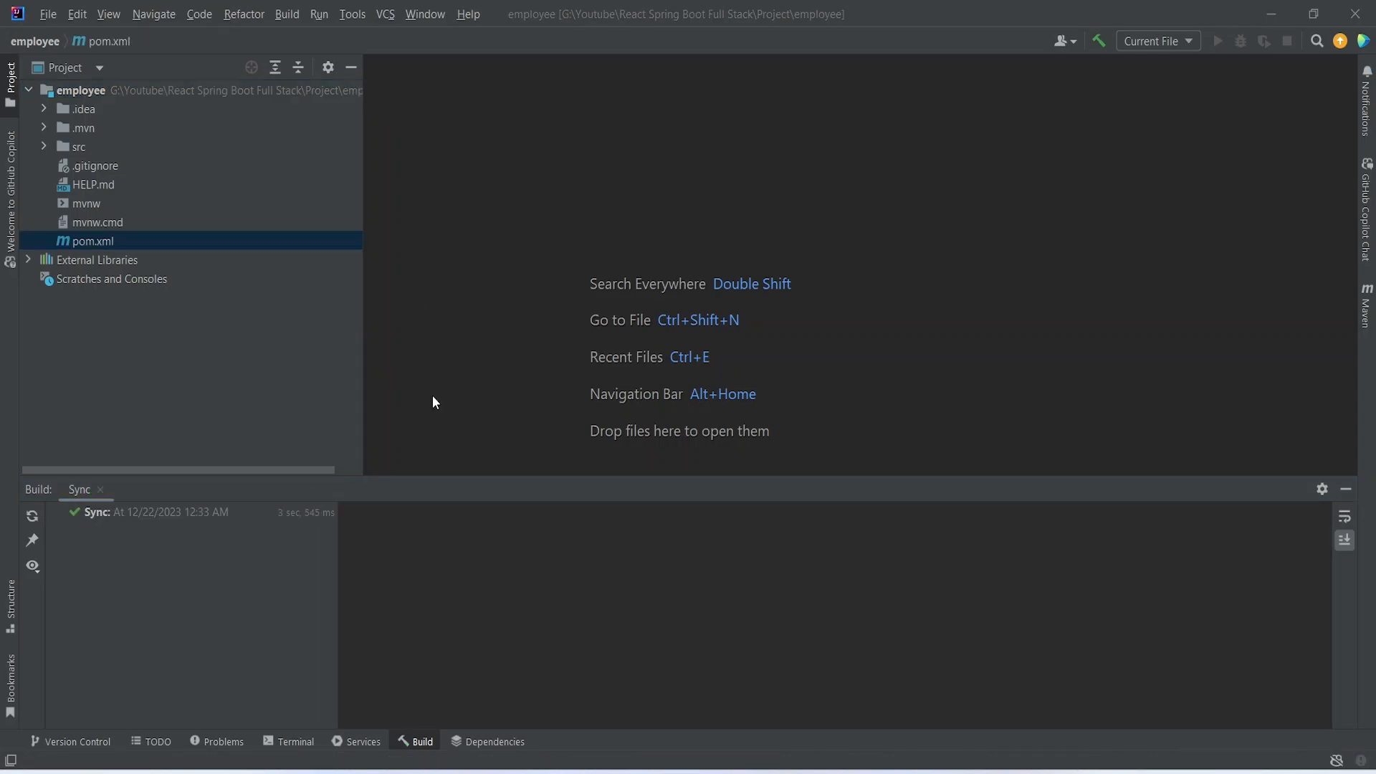
pyautogui.moveTo(206, 528)
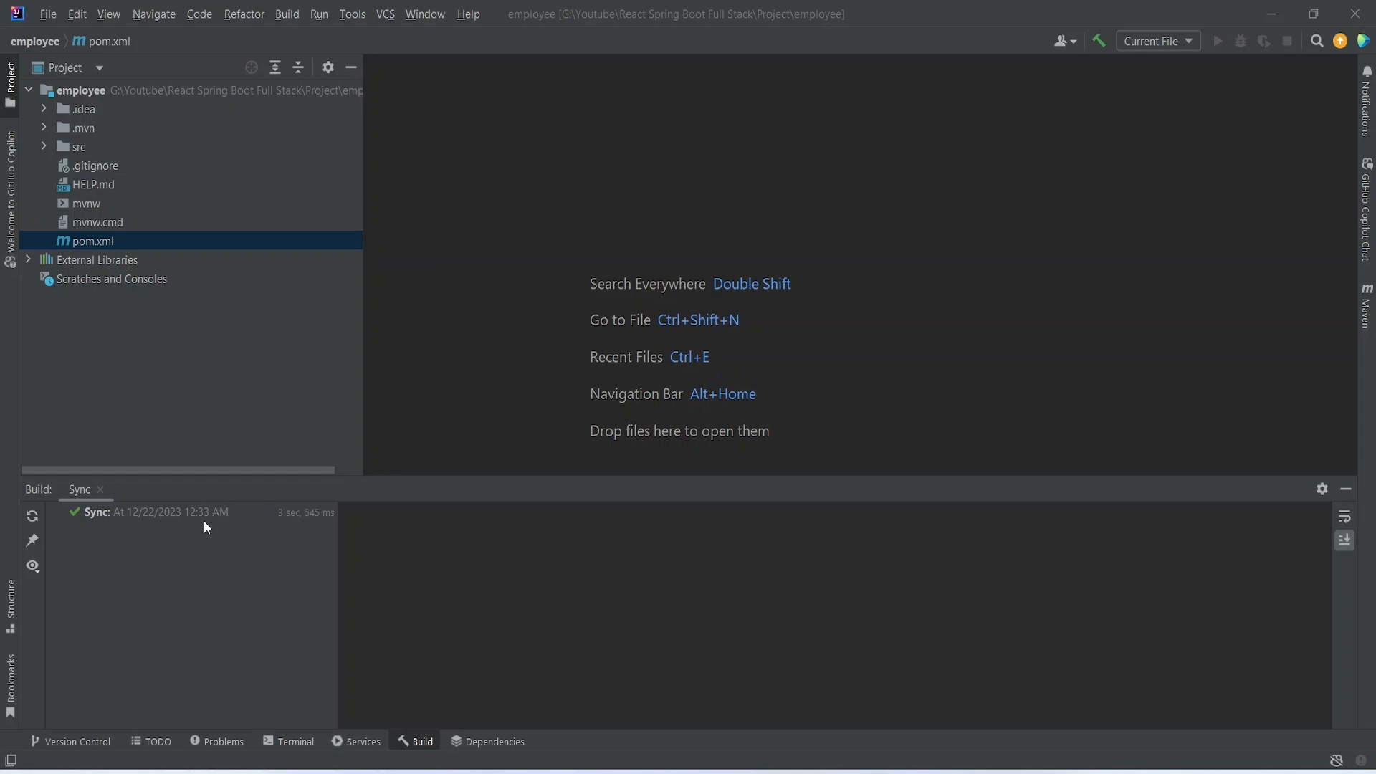
pyautogui.moveTo(245, 401)
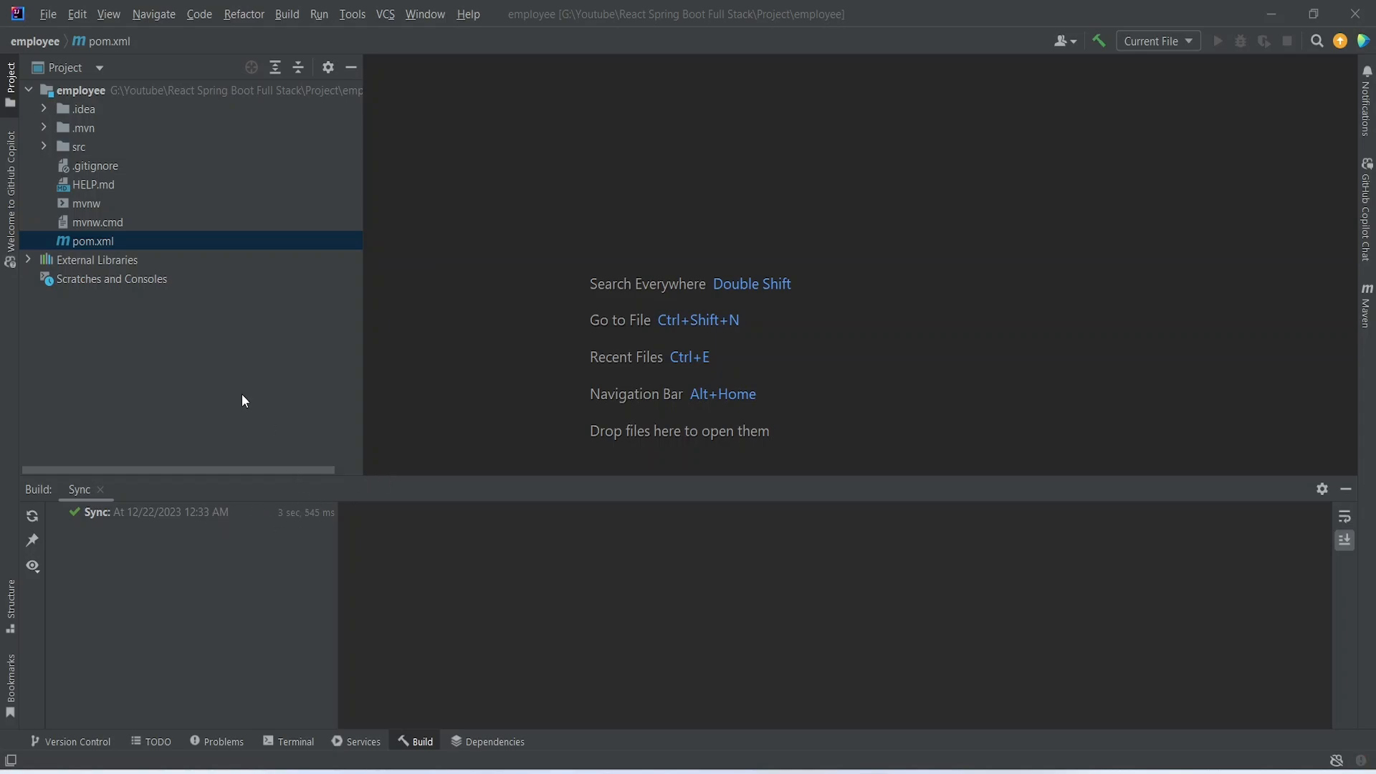
pyautogui.moveTo(148, 126)
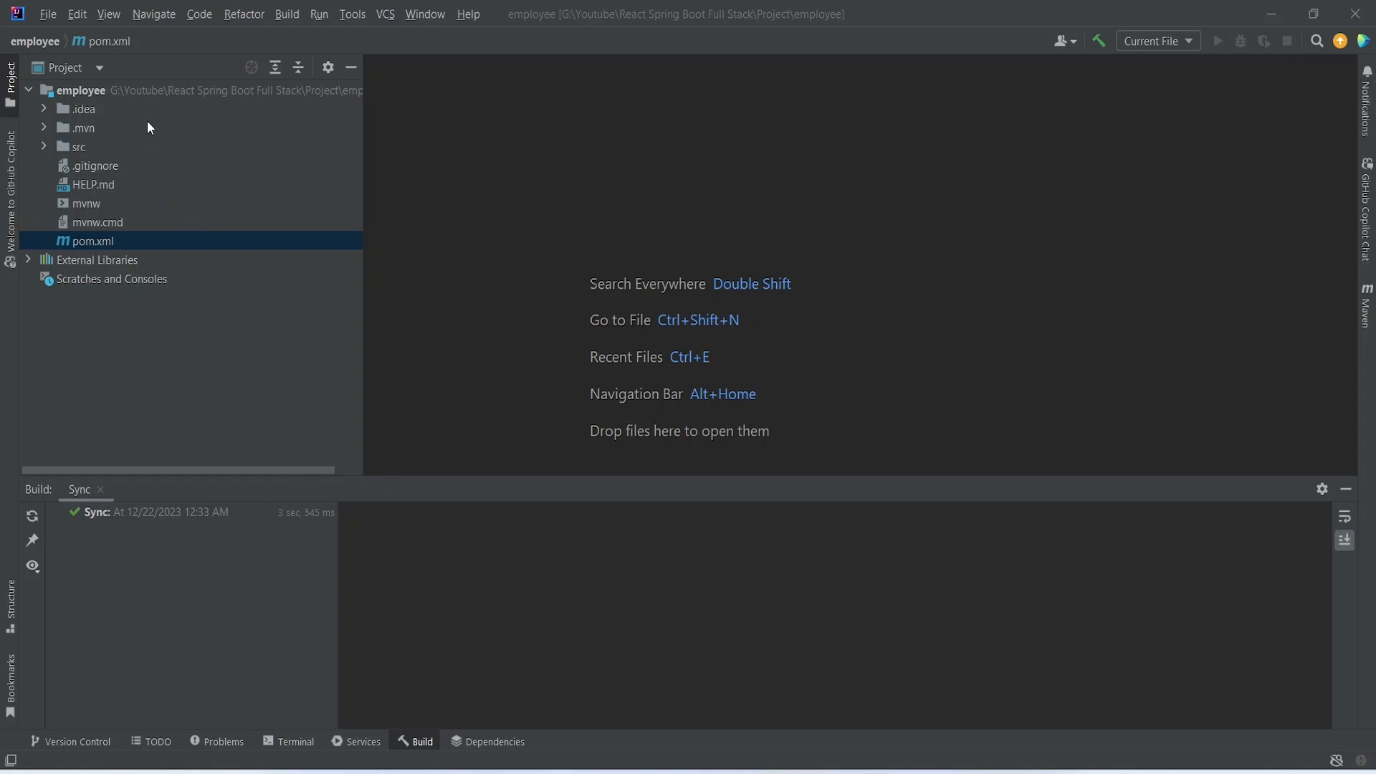
pyautogui.moveTo(137, 185)
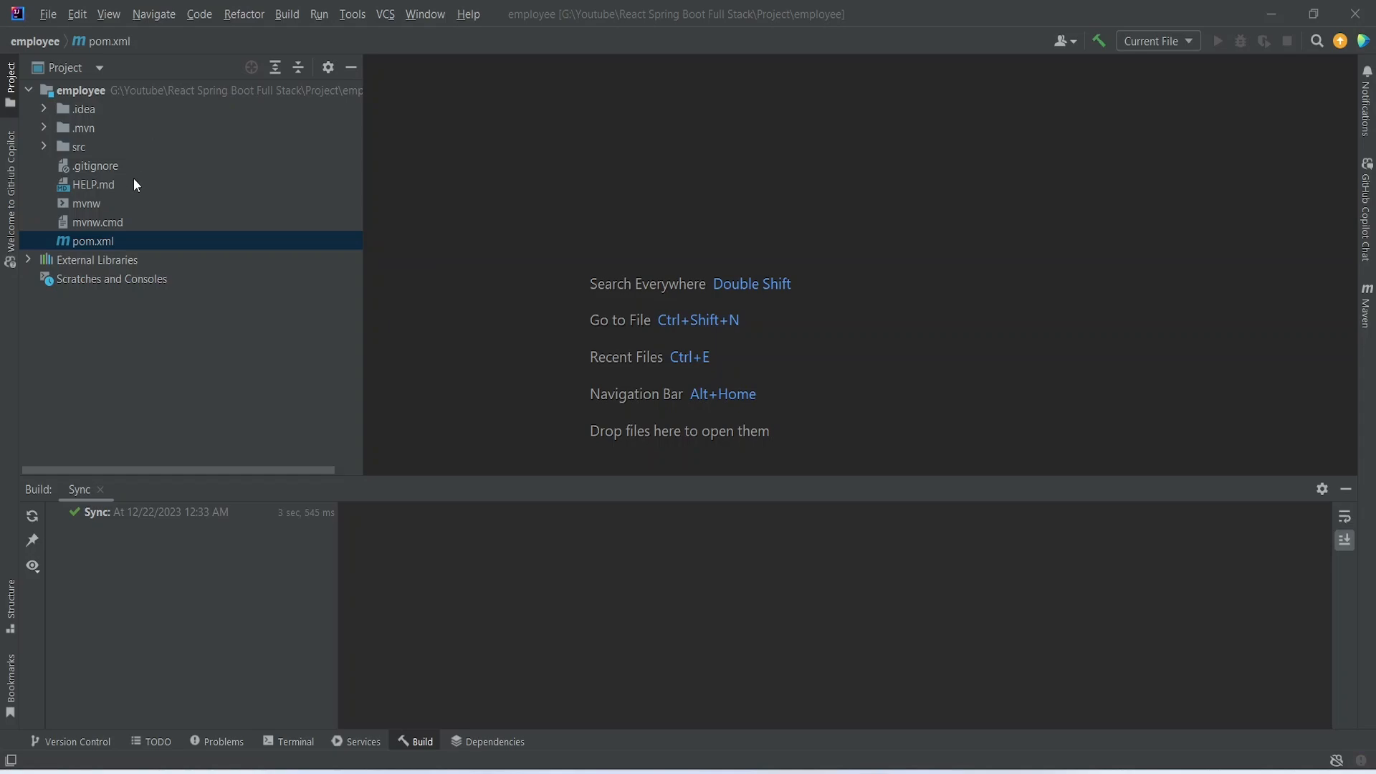
# Step: Open pom.xml from the Project tool window once syncing finishes
pyautogui.click(91, 241)
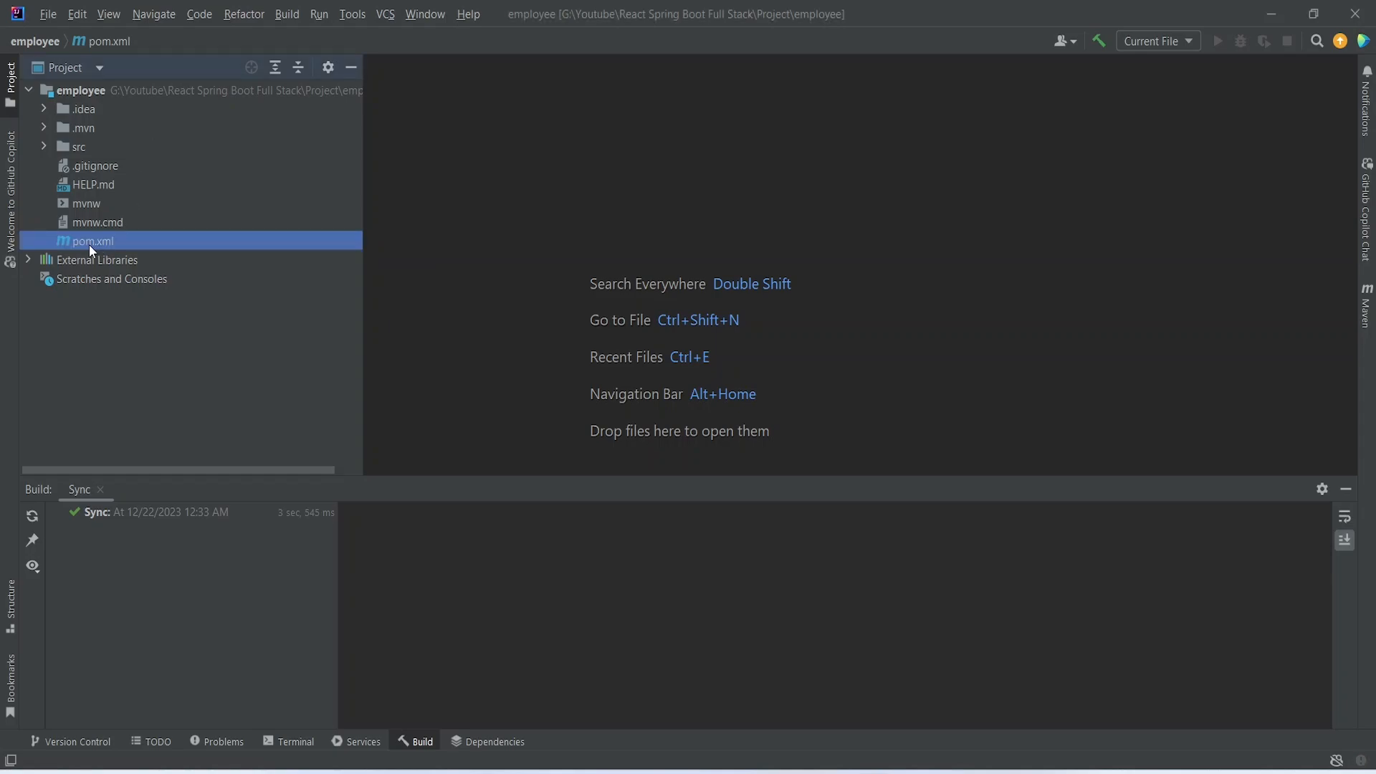
pyautogui.doubleClick(92, 241)
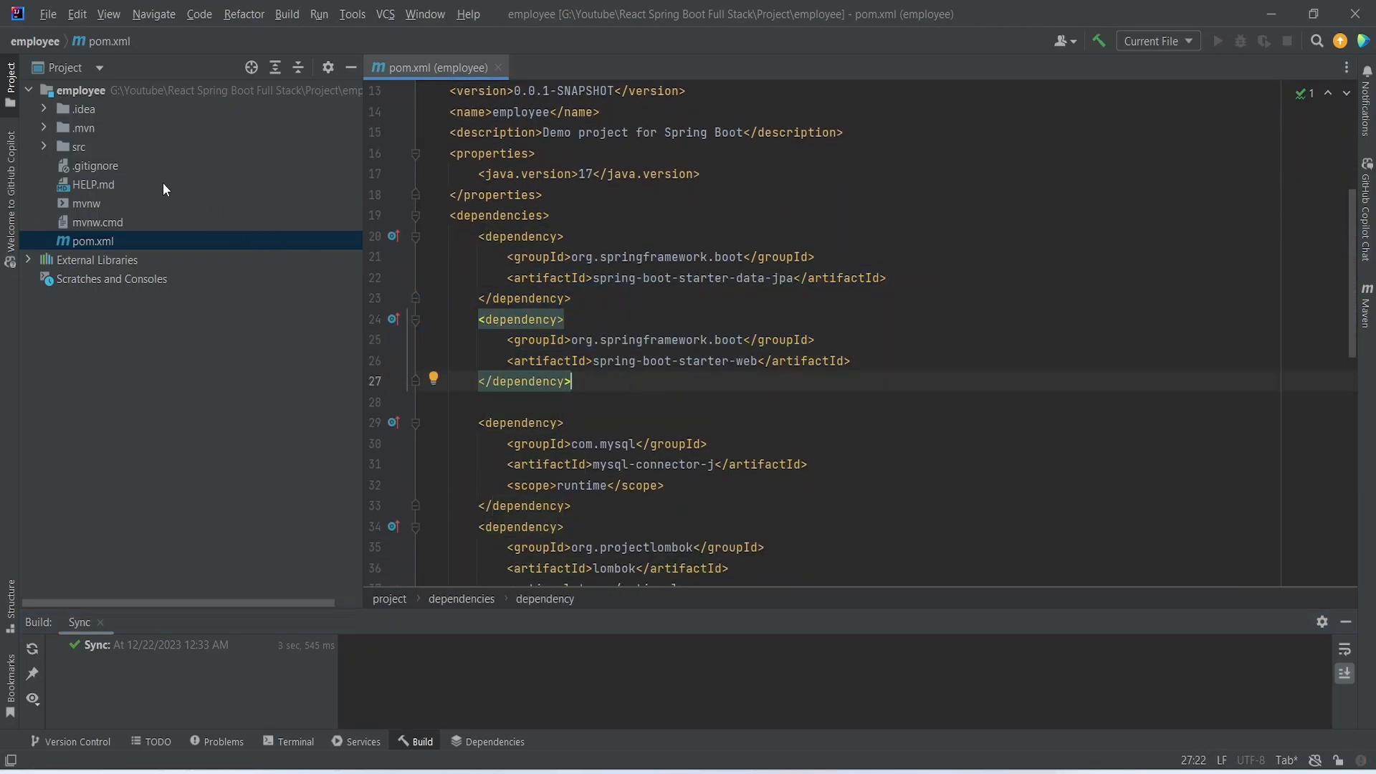
# Step: Expand the src, main and java folders in the Project tree
pyautogui.click(46, 146)
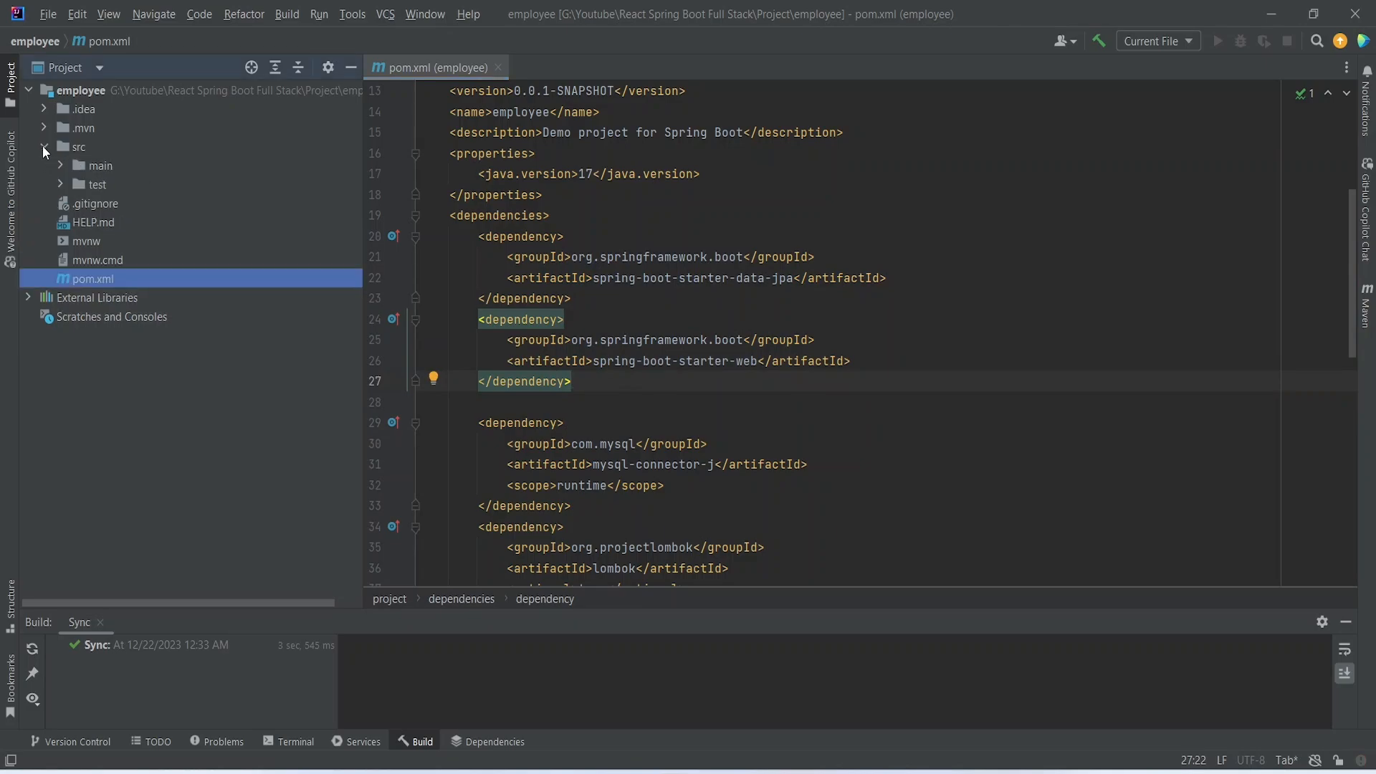
pyautogui.click(61, 165)
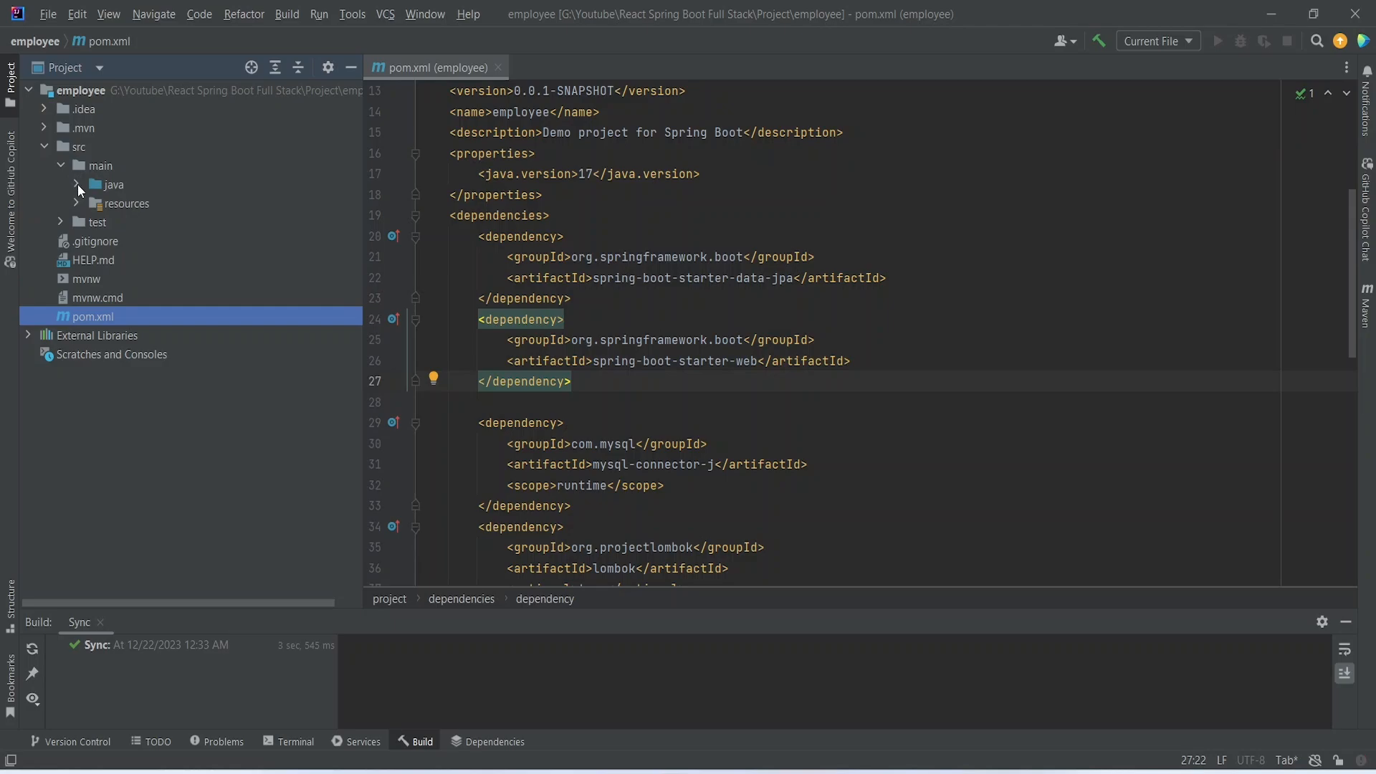
pyautogui.click(75, 184)
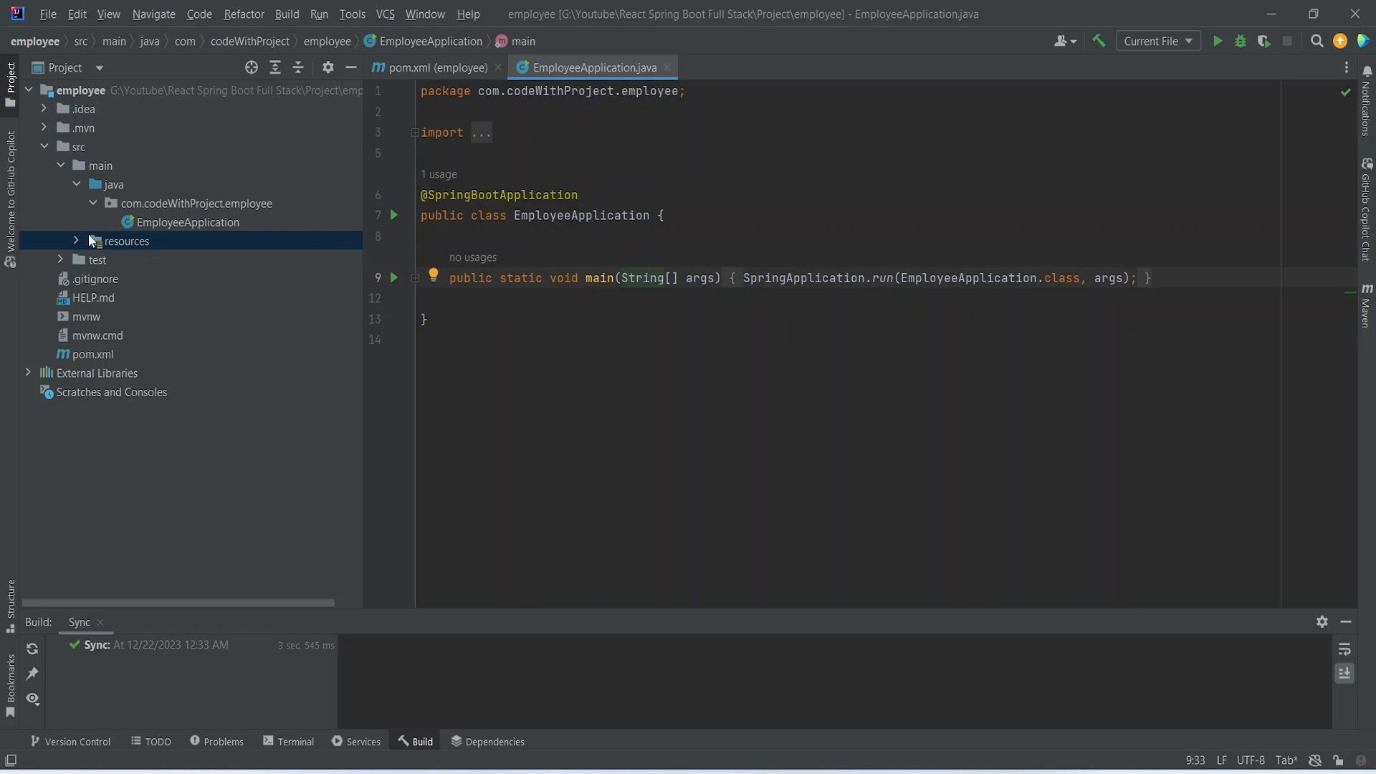
# Step: Expand resources and open application.properties in the editor
pyautogui.click(77, 241)
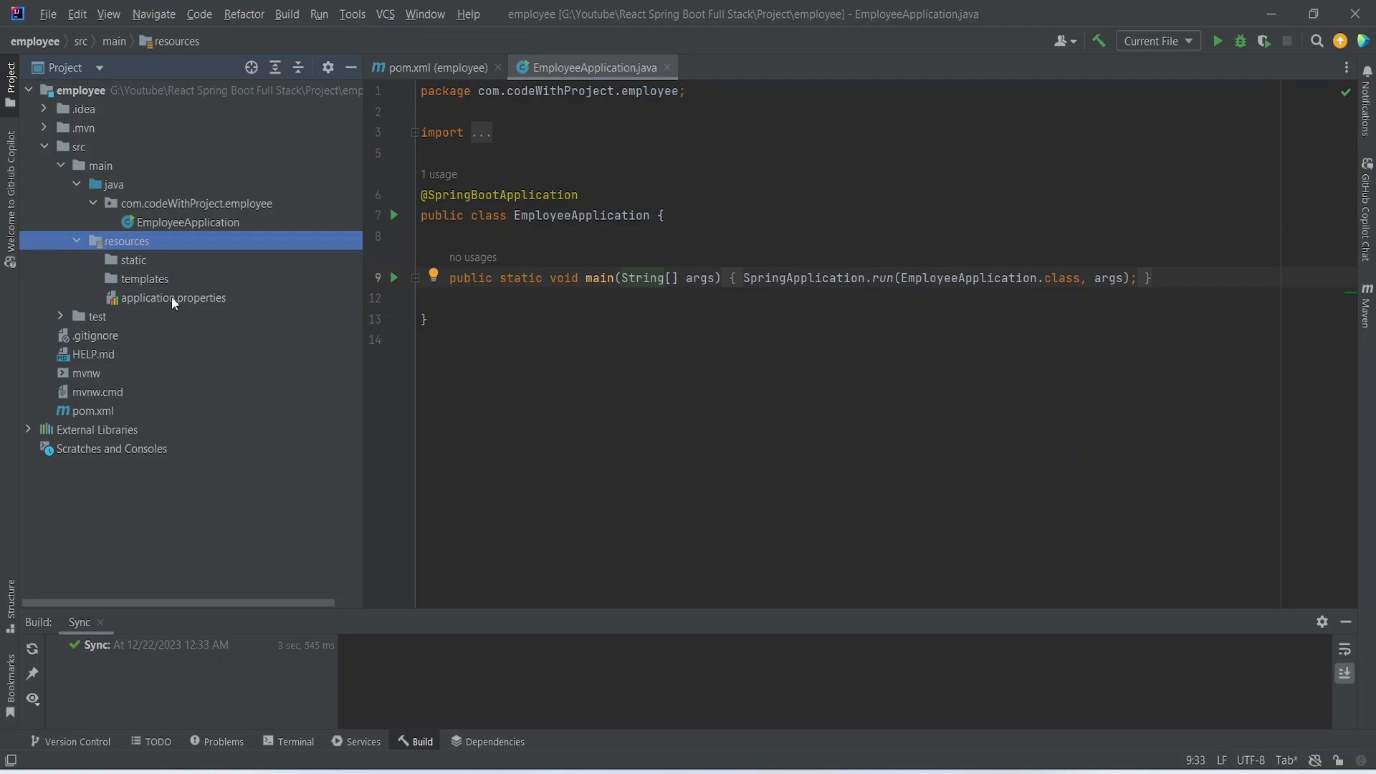
pyautogui.click(172, 298)
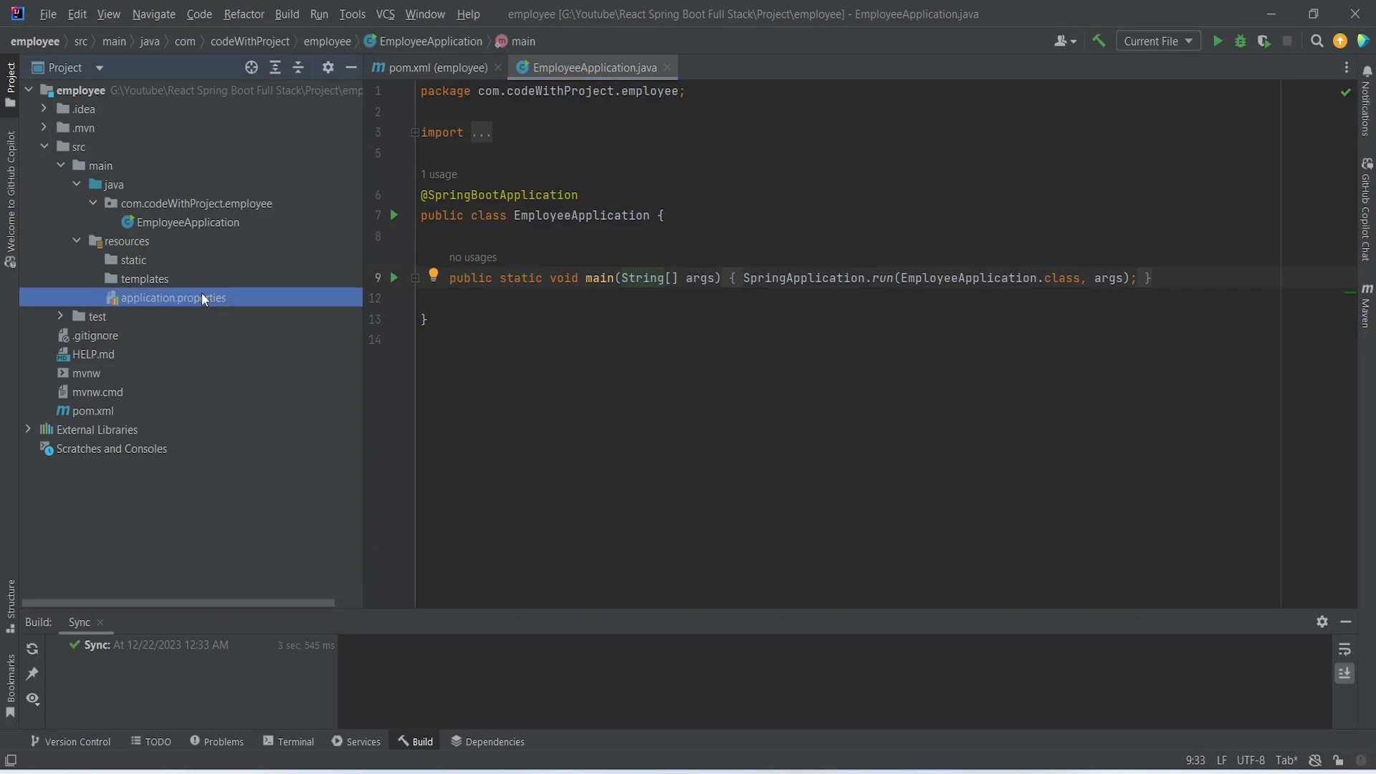
pyautogui.doubleClick(173, 298)
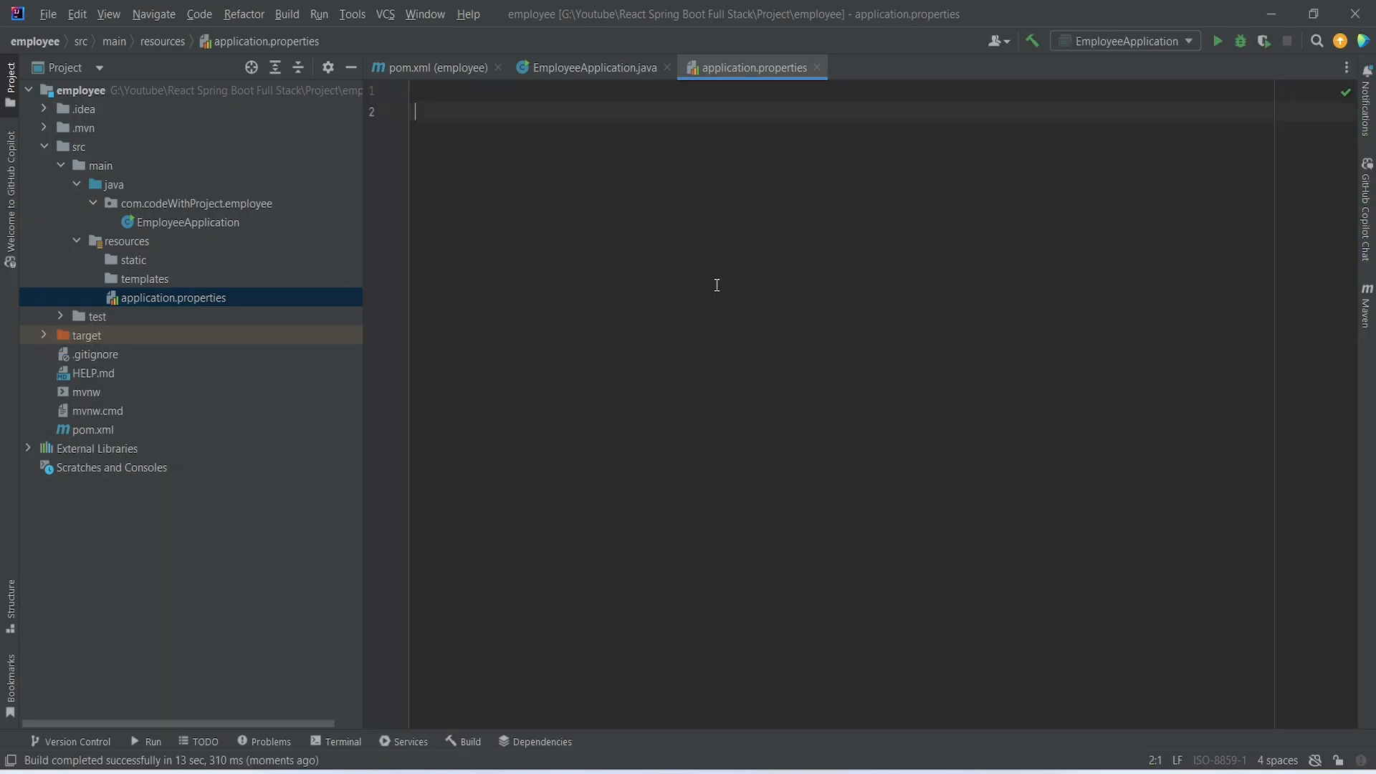
pyautogui.moveTo(692, 301)
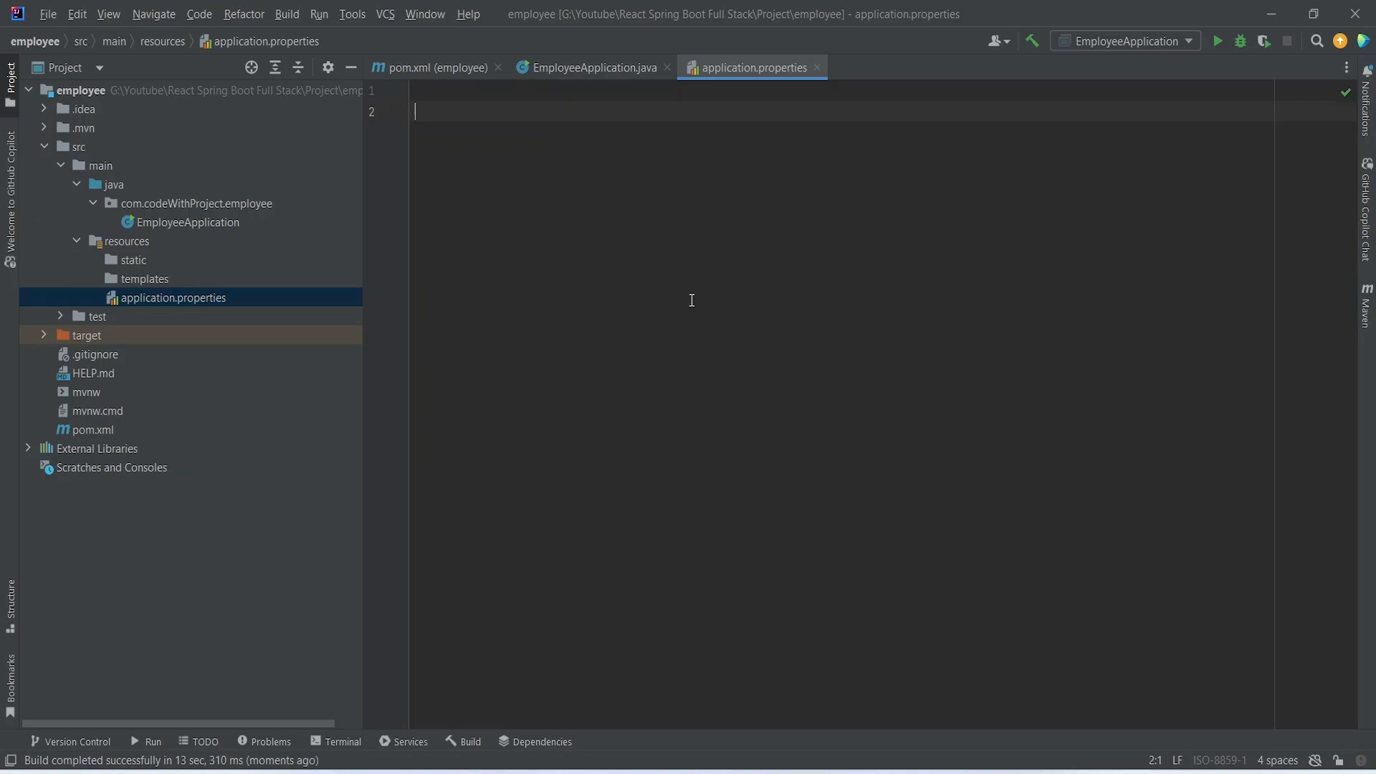
pyautogui.moveTo(637, 251)
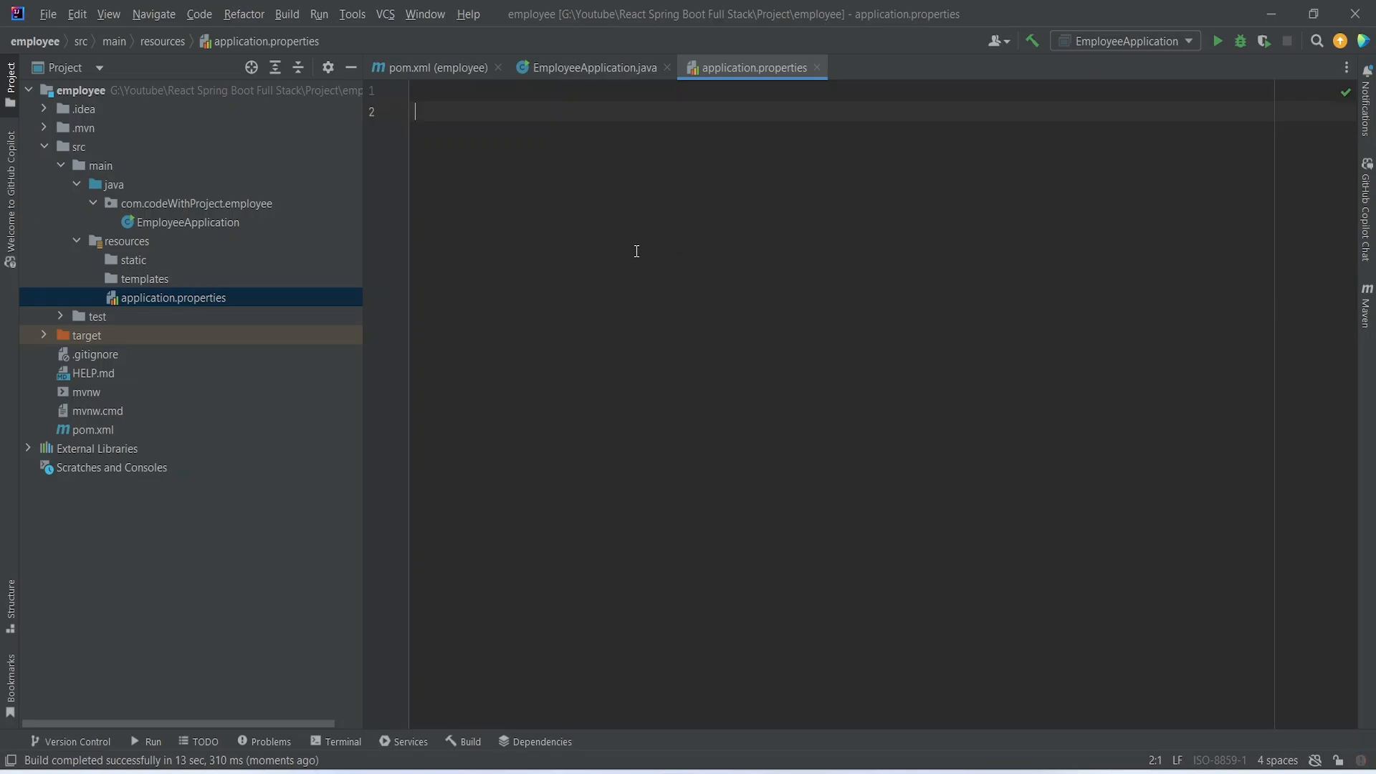